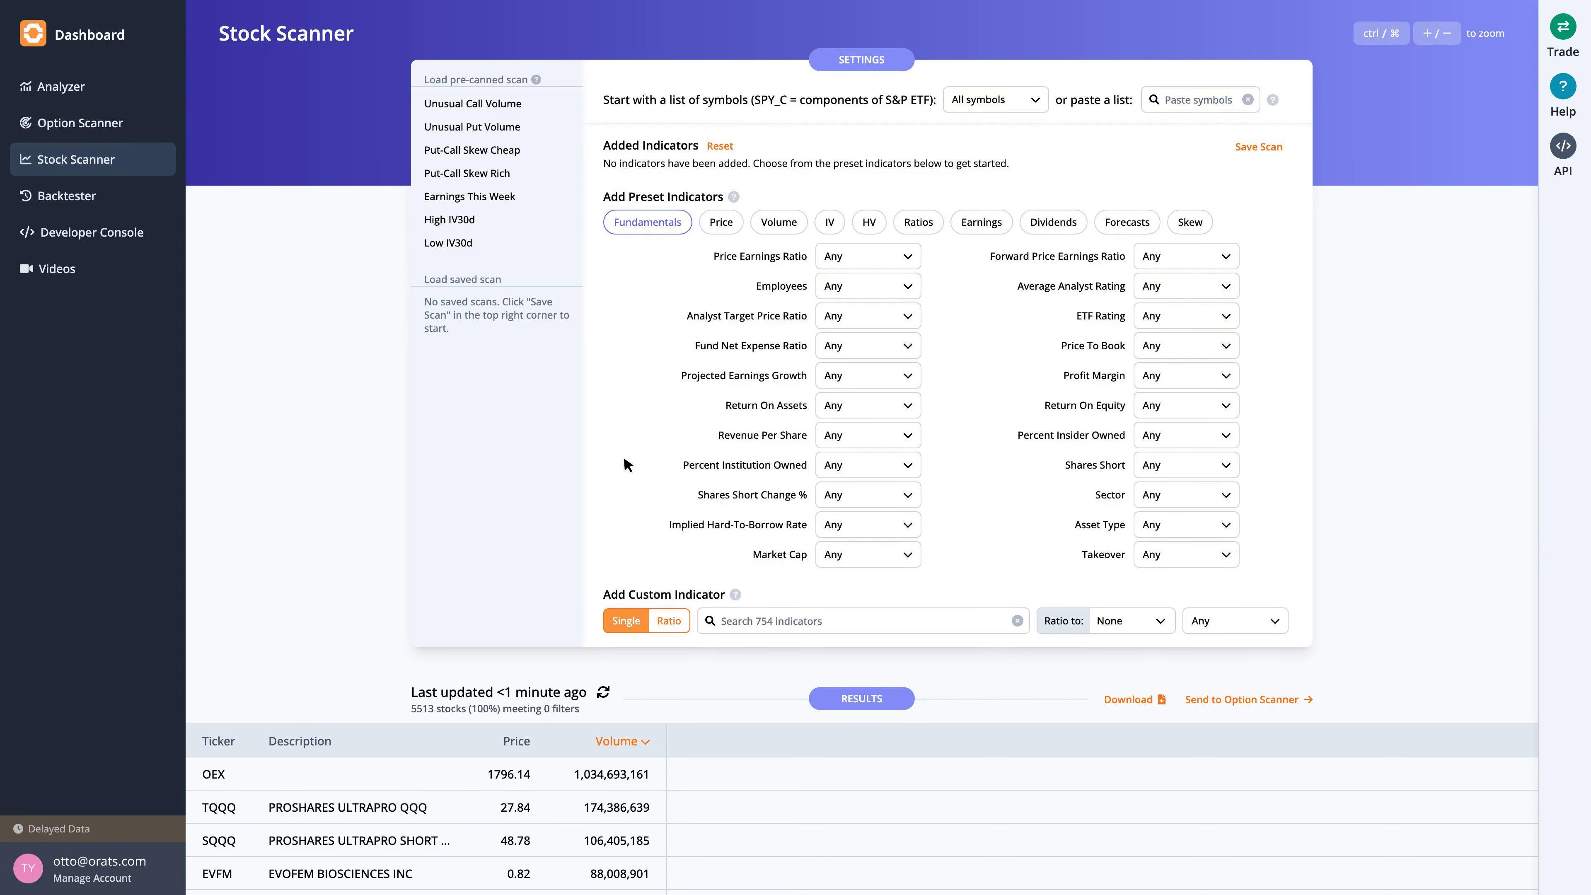
mouse_move(575, 361)
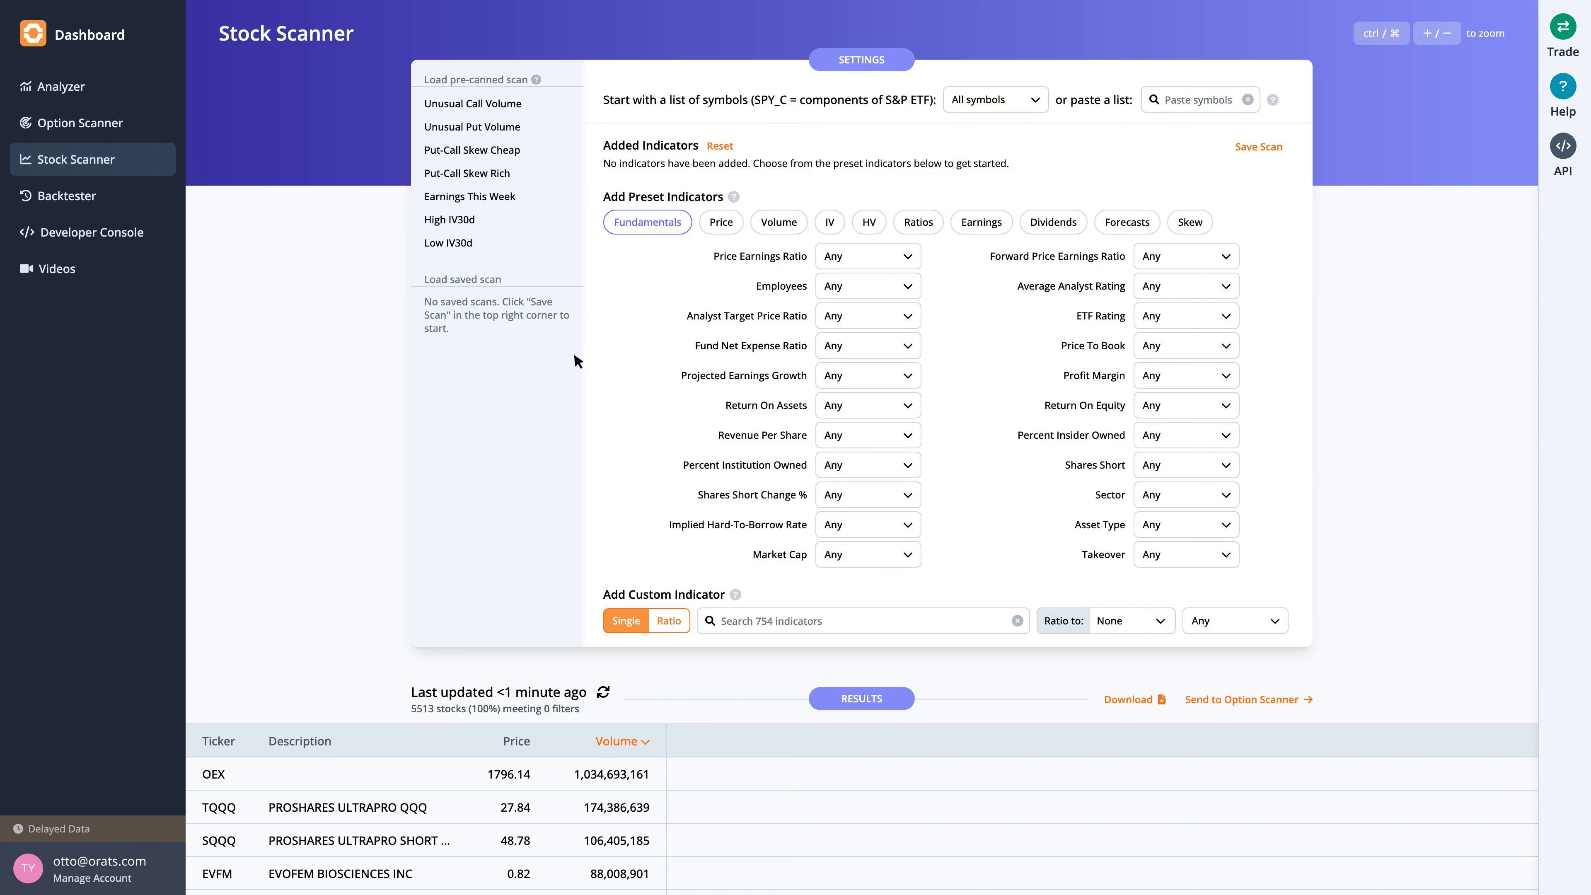
Load the Earnings This Week scan and show its volume preset indicators.
click(470, 195)
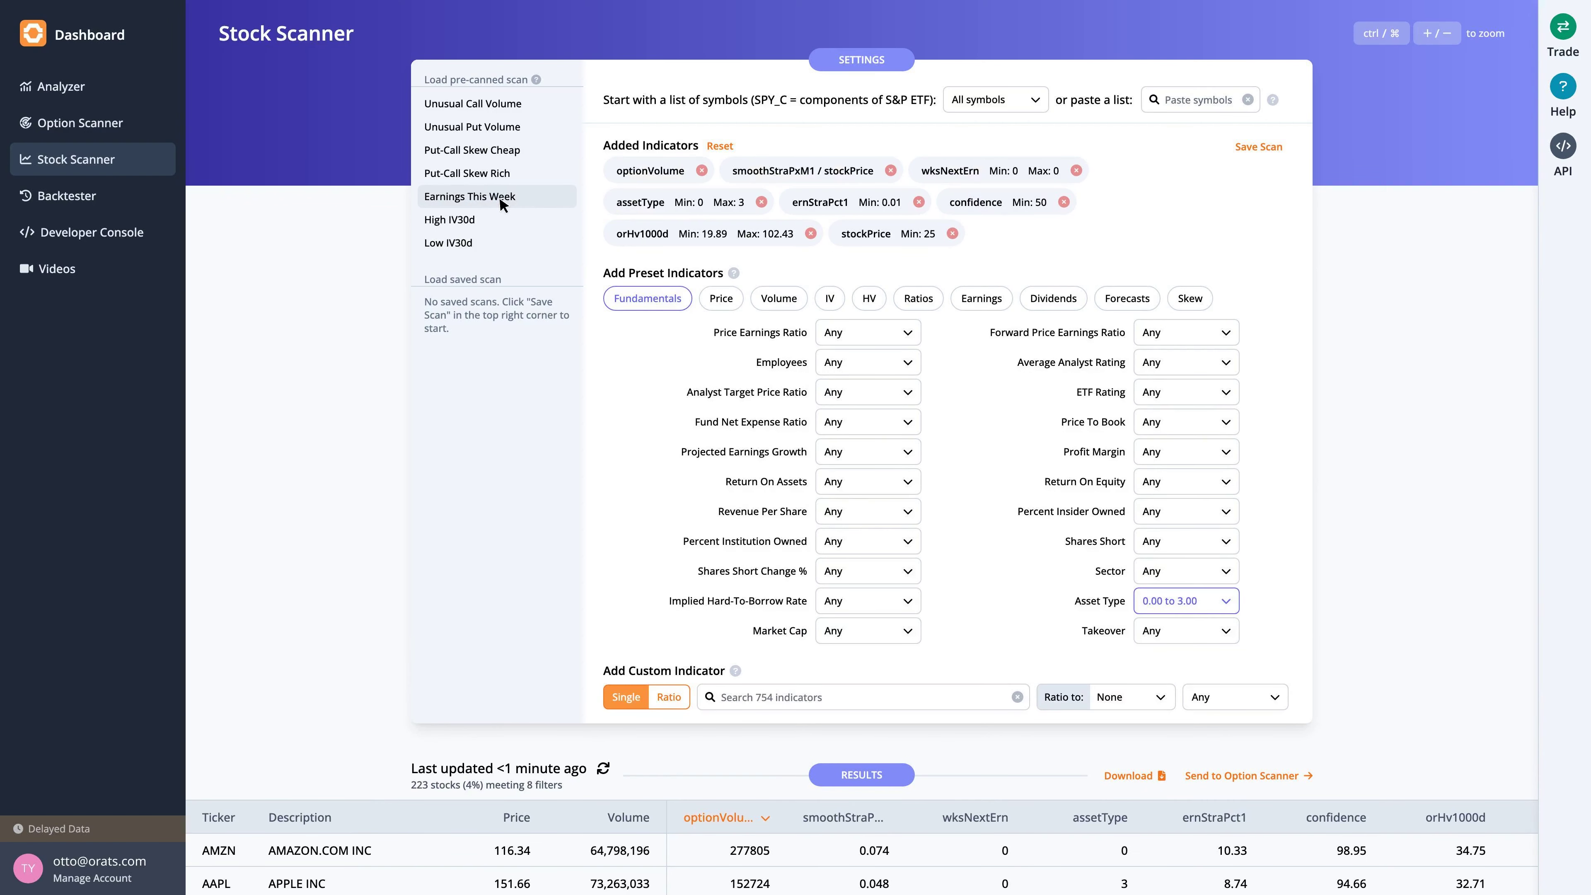
click(778, 298)
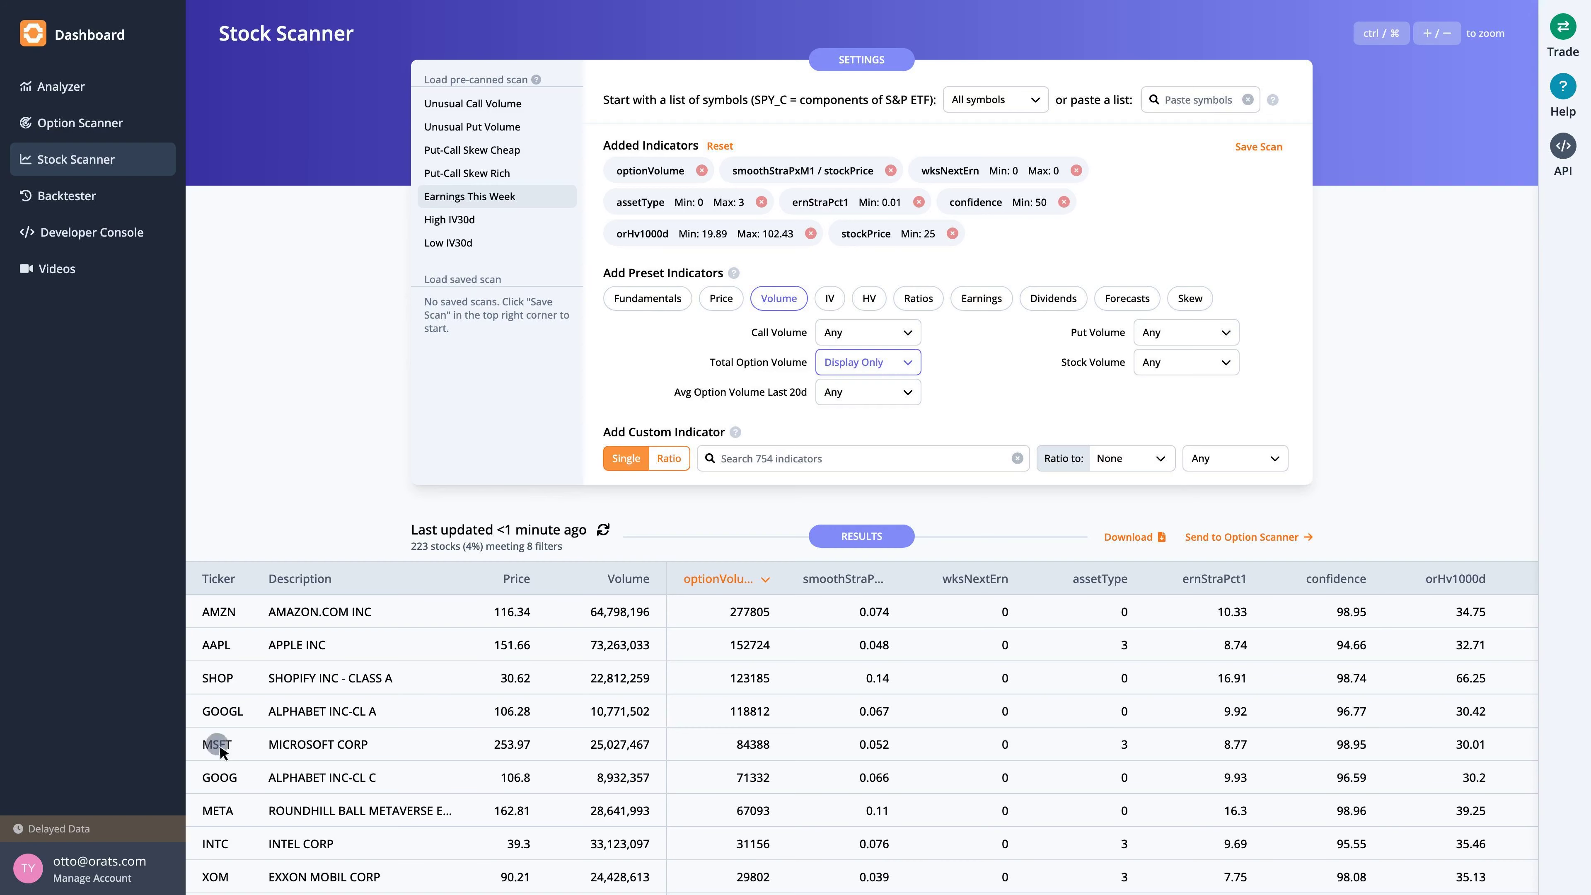
Bring up MSFT from the scan results in the Analyzer overview.
click(217, 744)
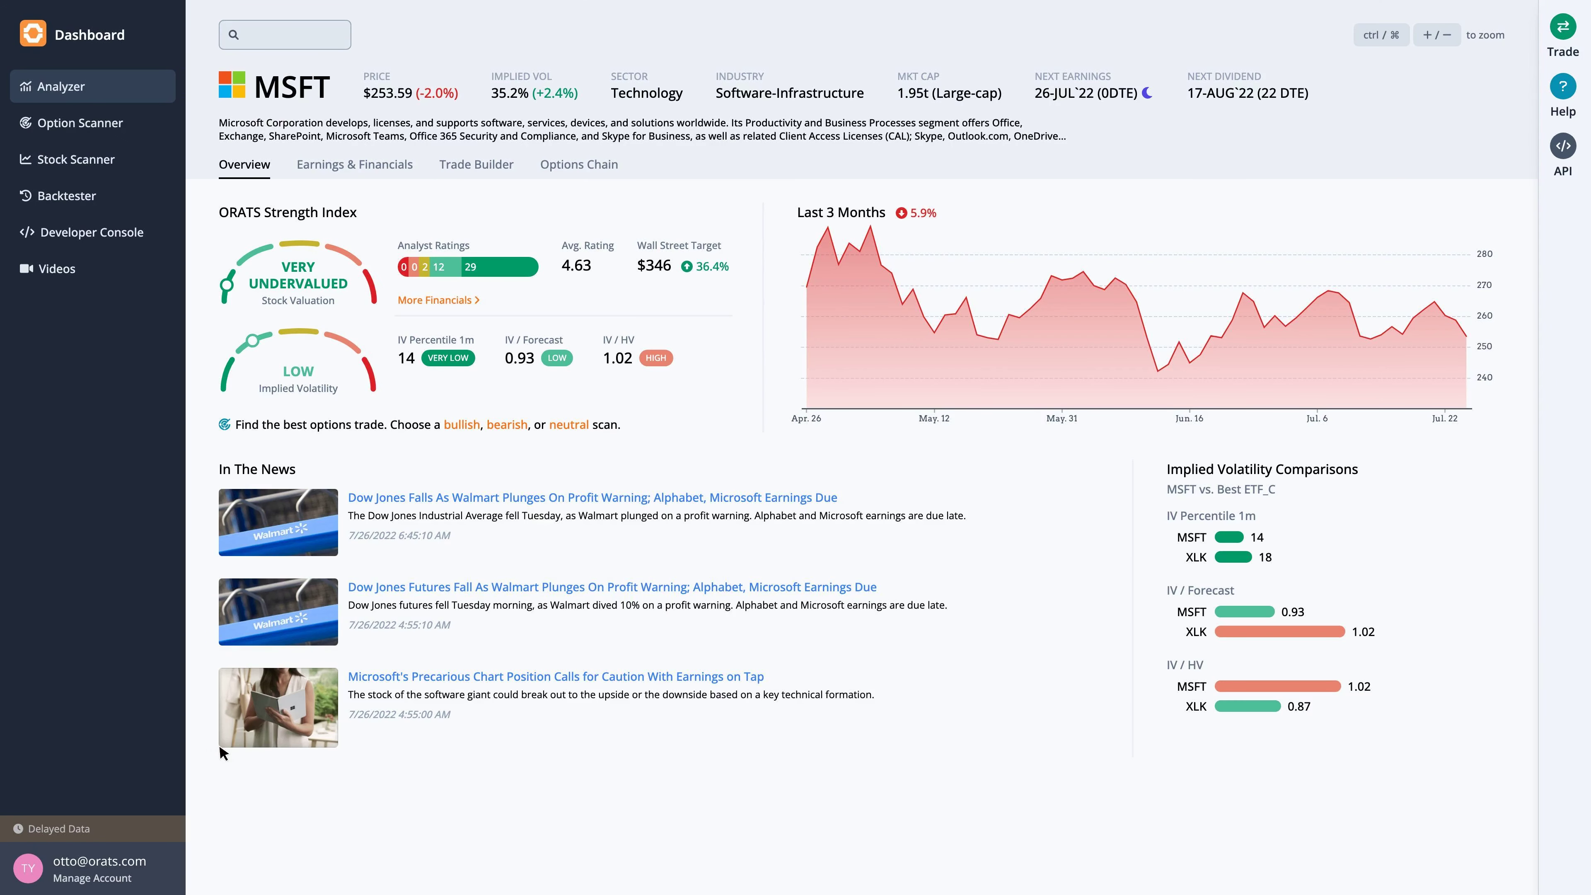
mouse_move(1032, 74)
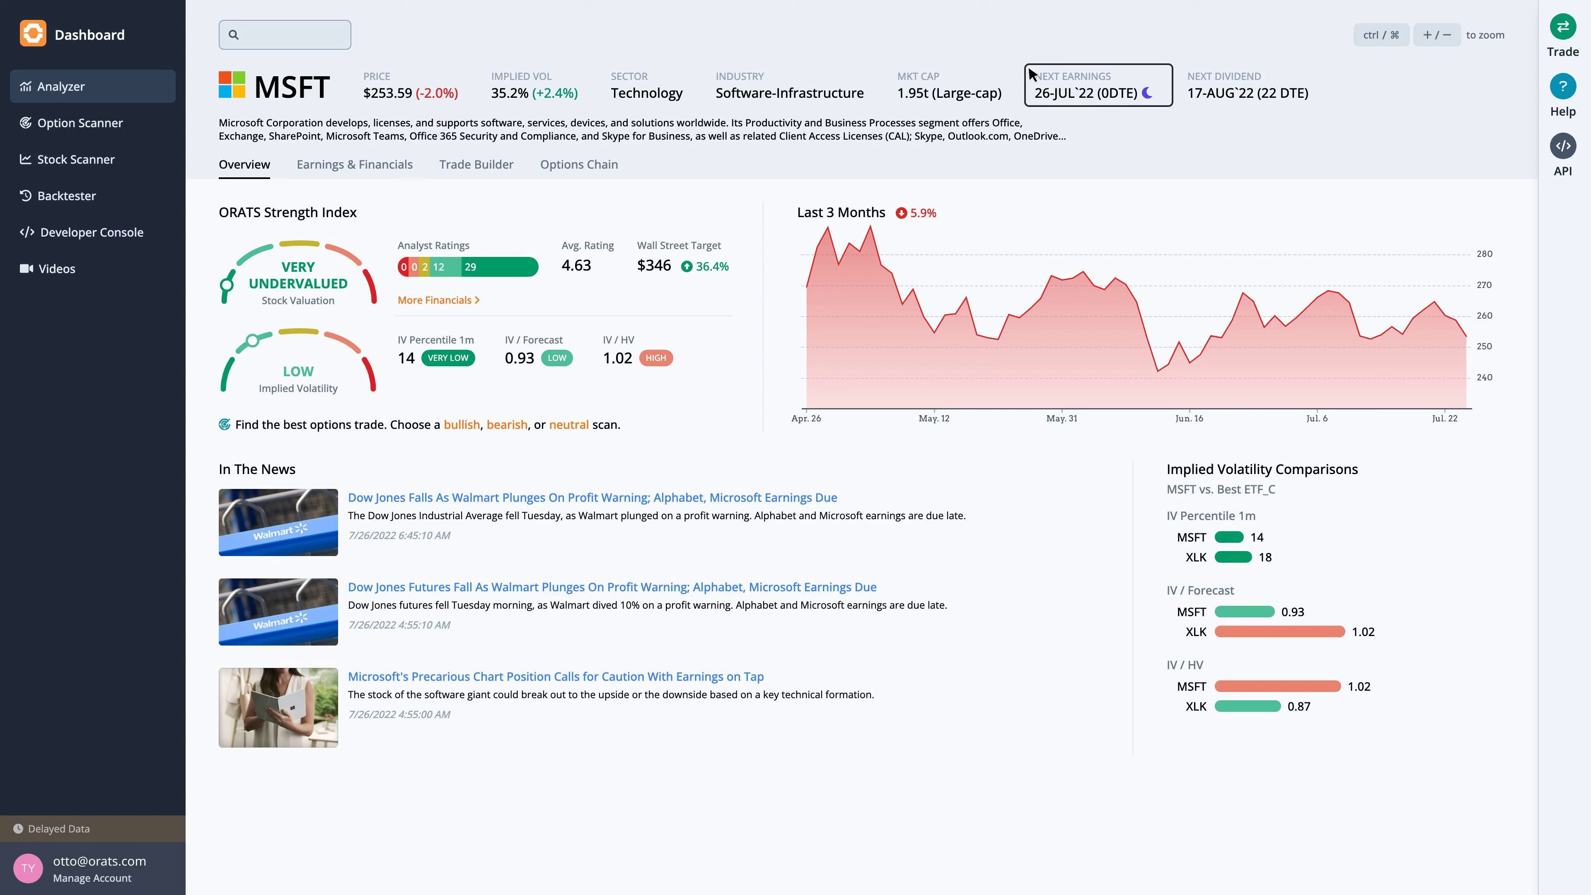
mouse_move(1027, 73)
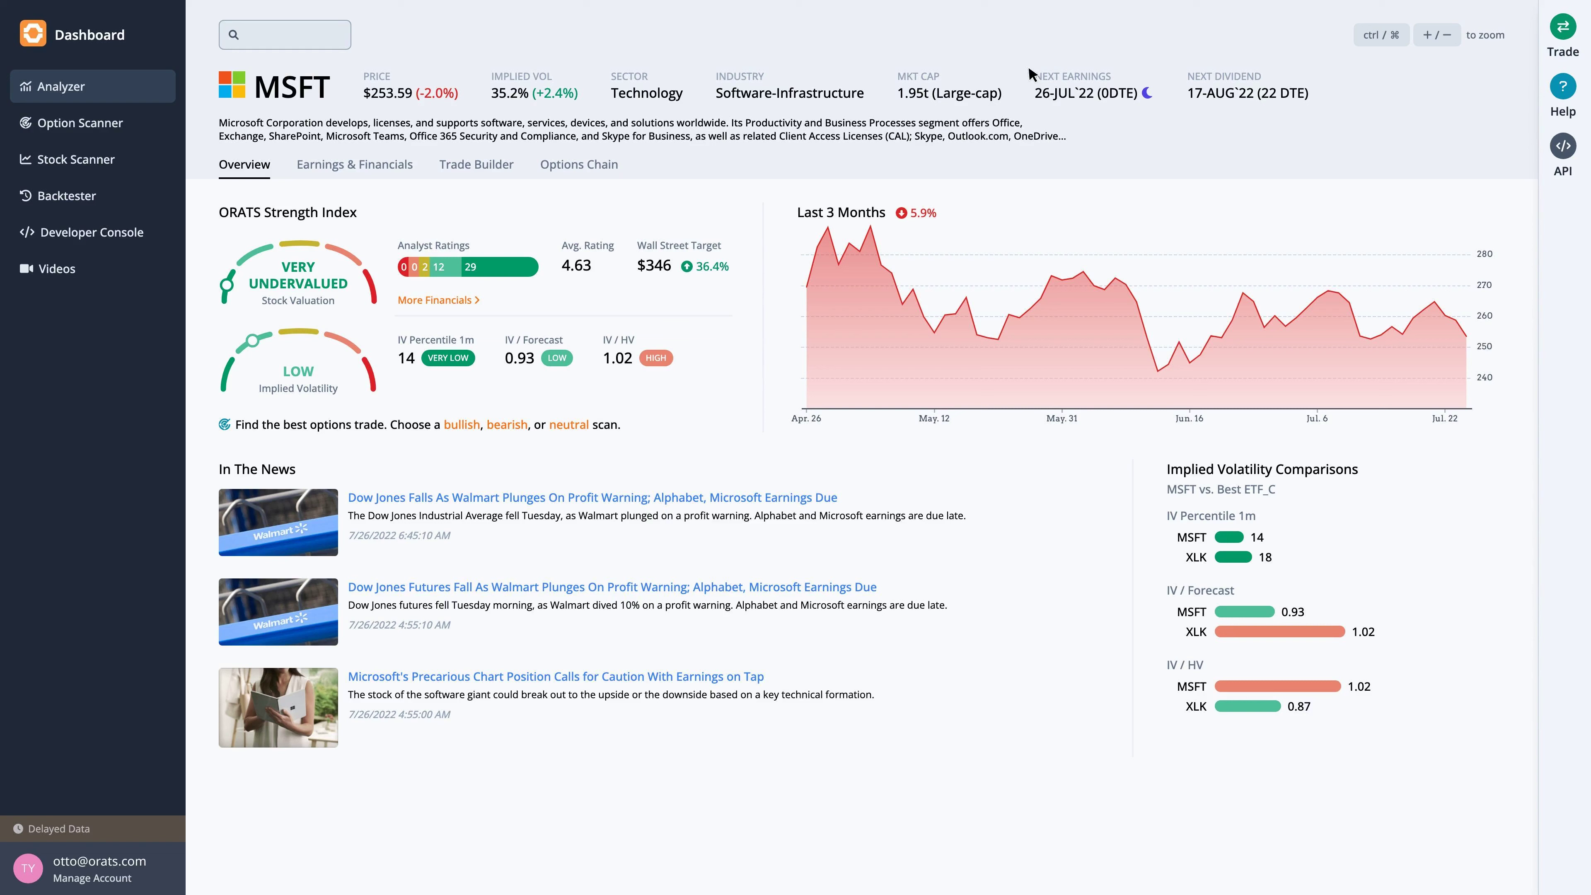
View MSFT's Earnings & Financials with the PE Ratio (TTM) history chart.
click(354, 164)
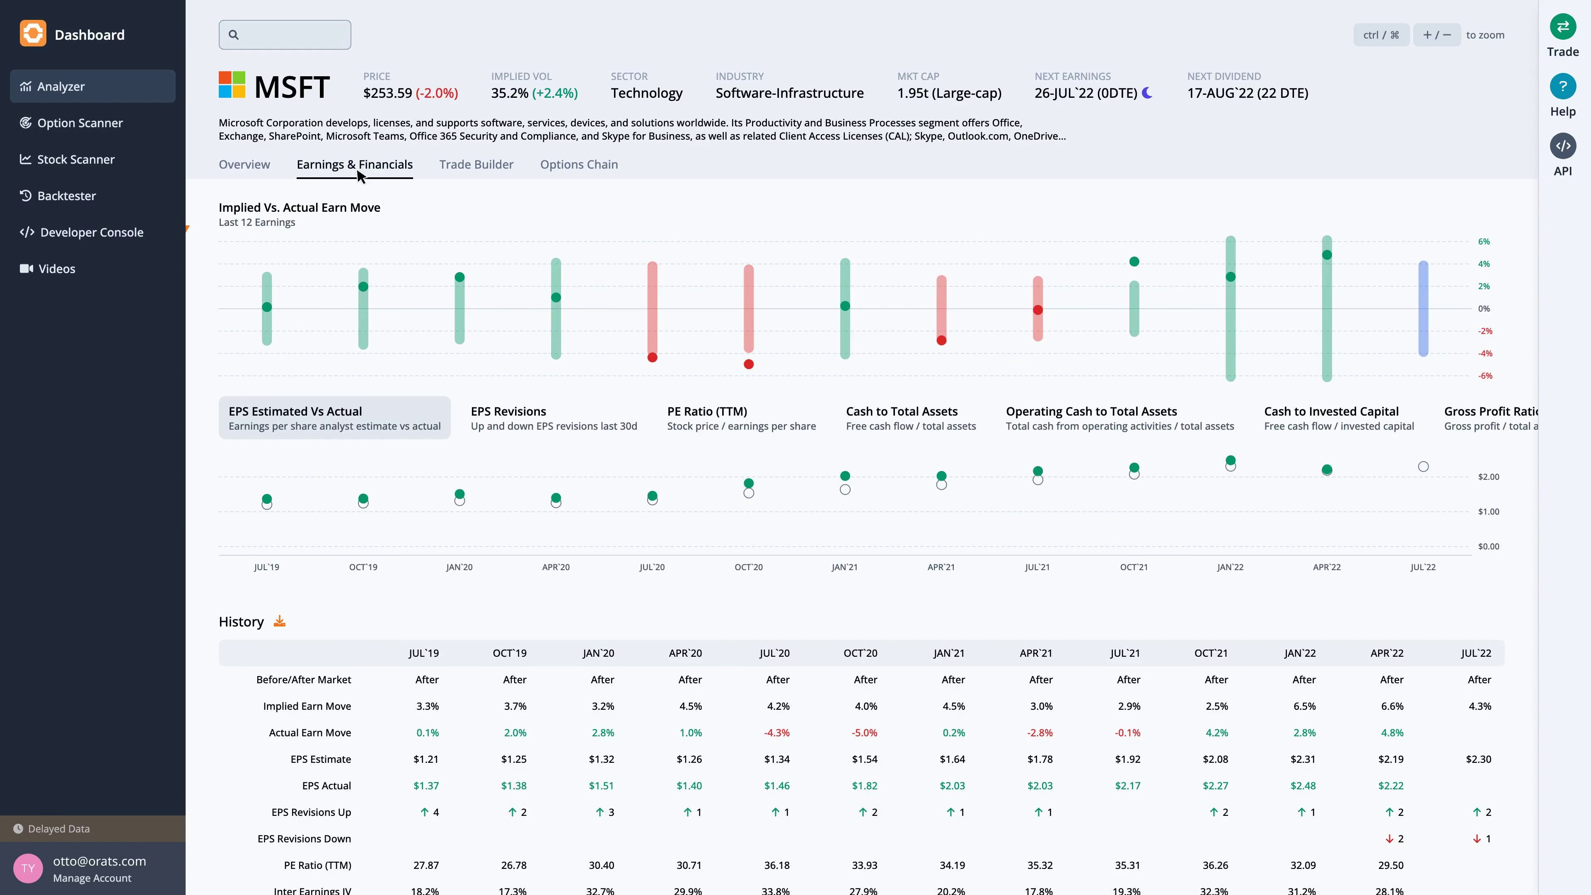
mouse_move(1449, 700)
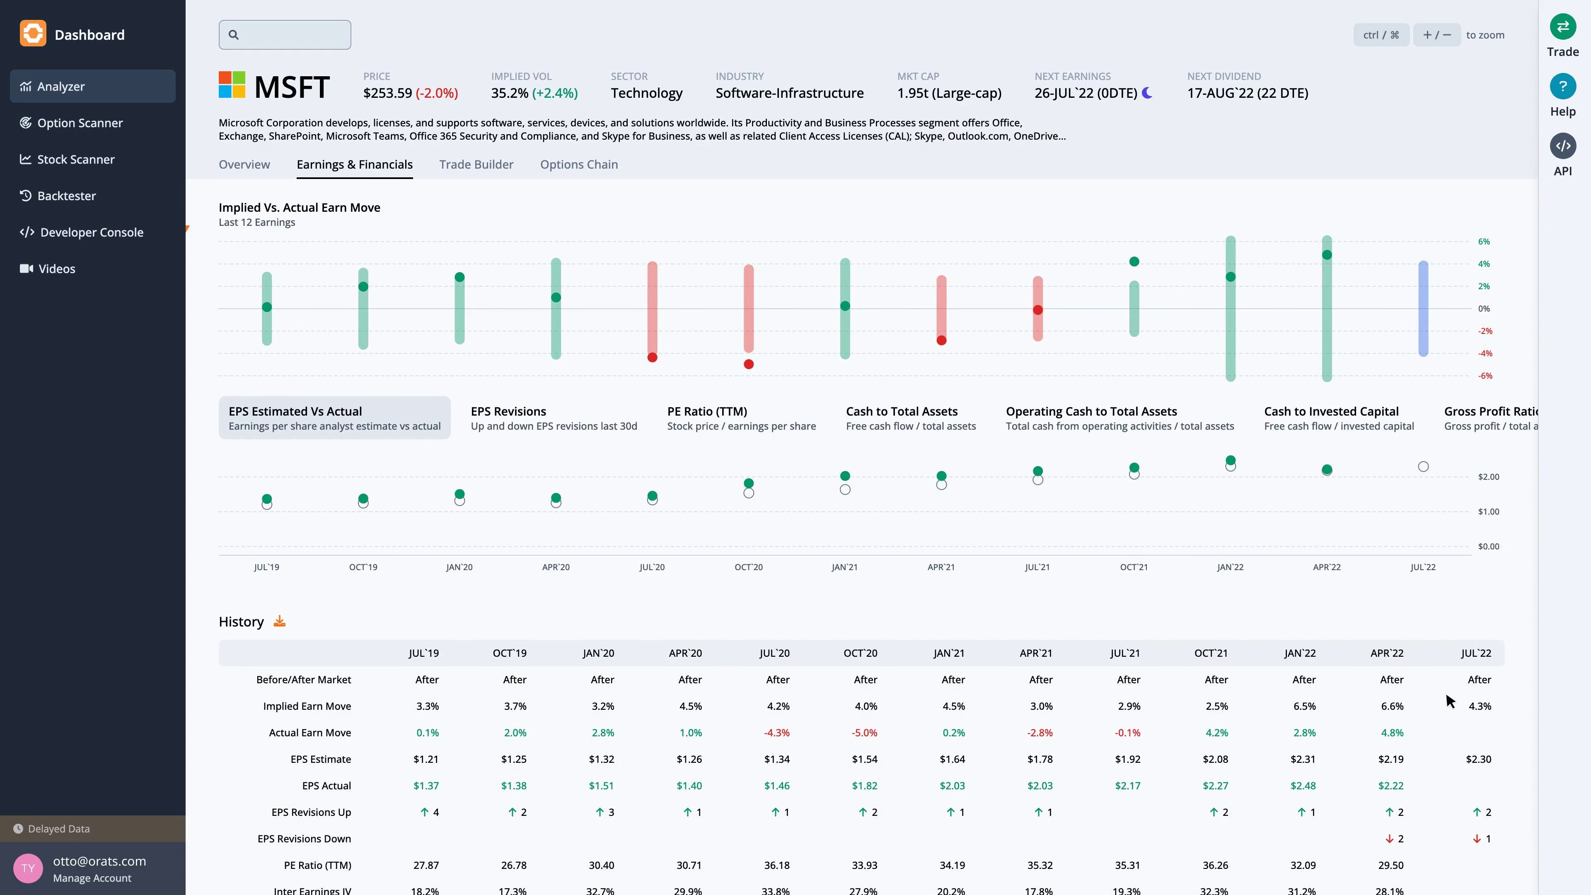
mouse_move(1422, 307)
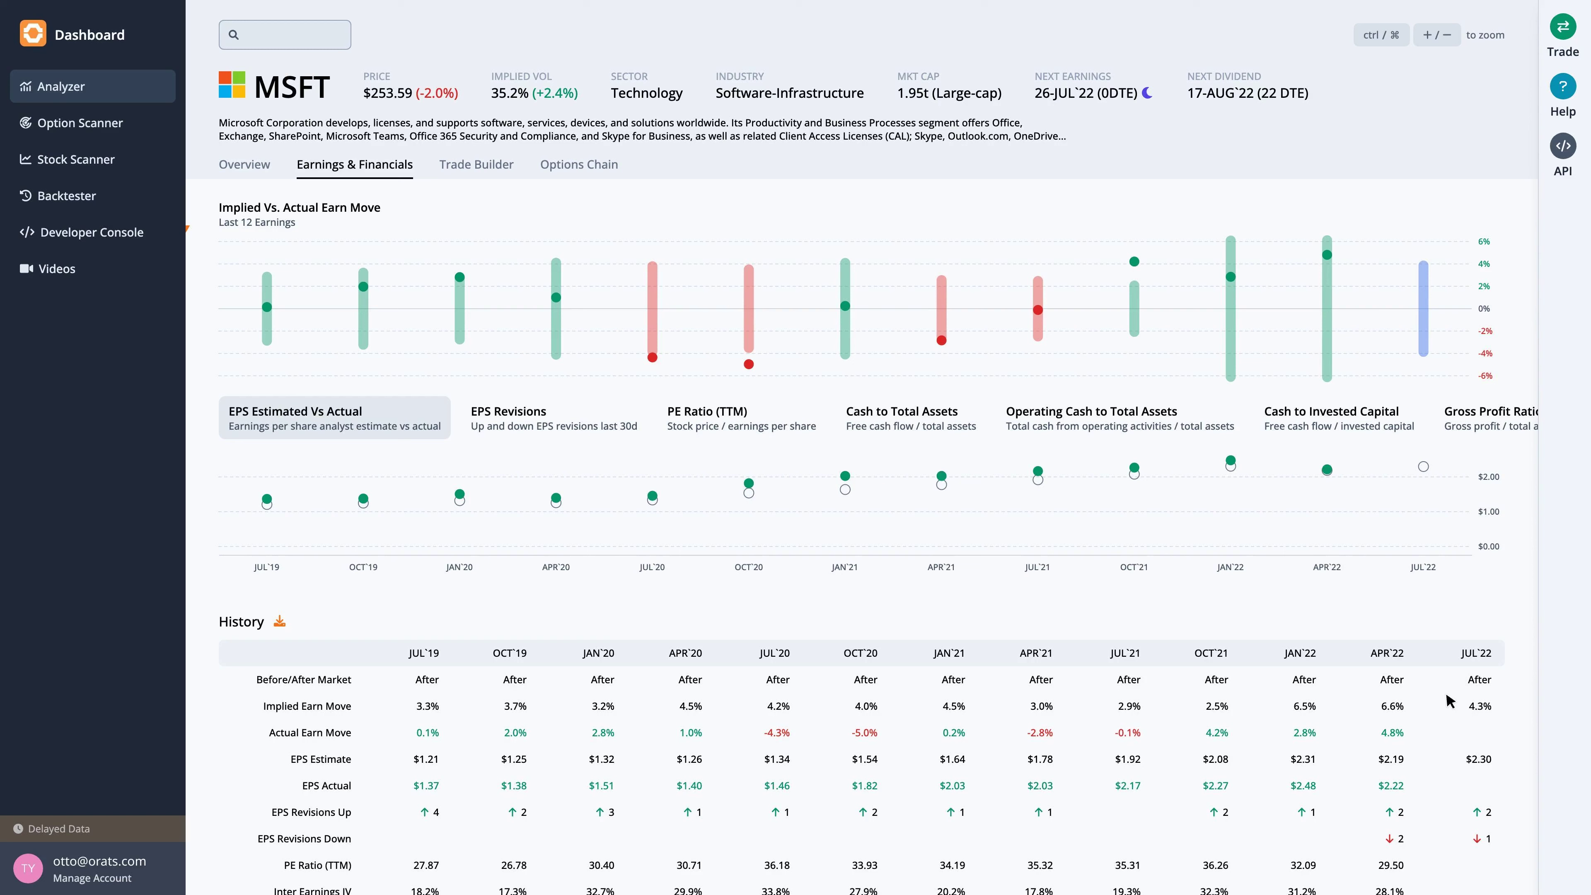
mouse_move(1027, 537)
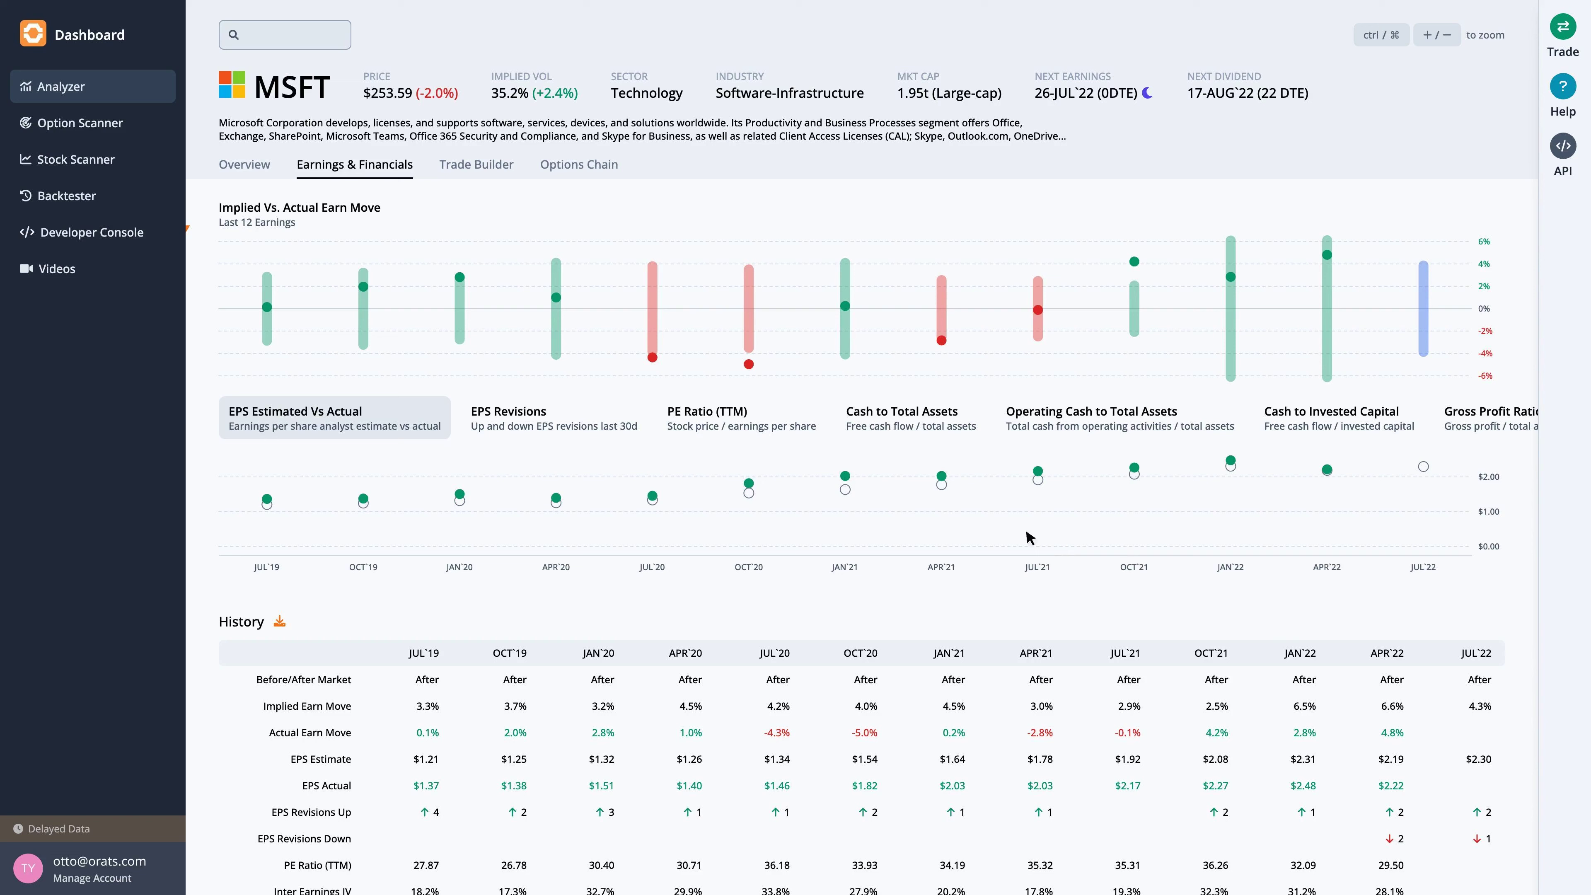
click(742, 417)
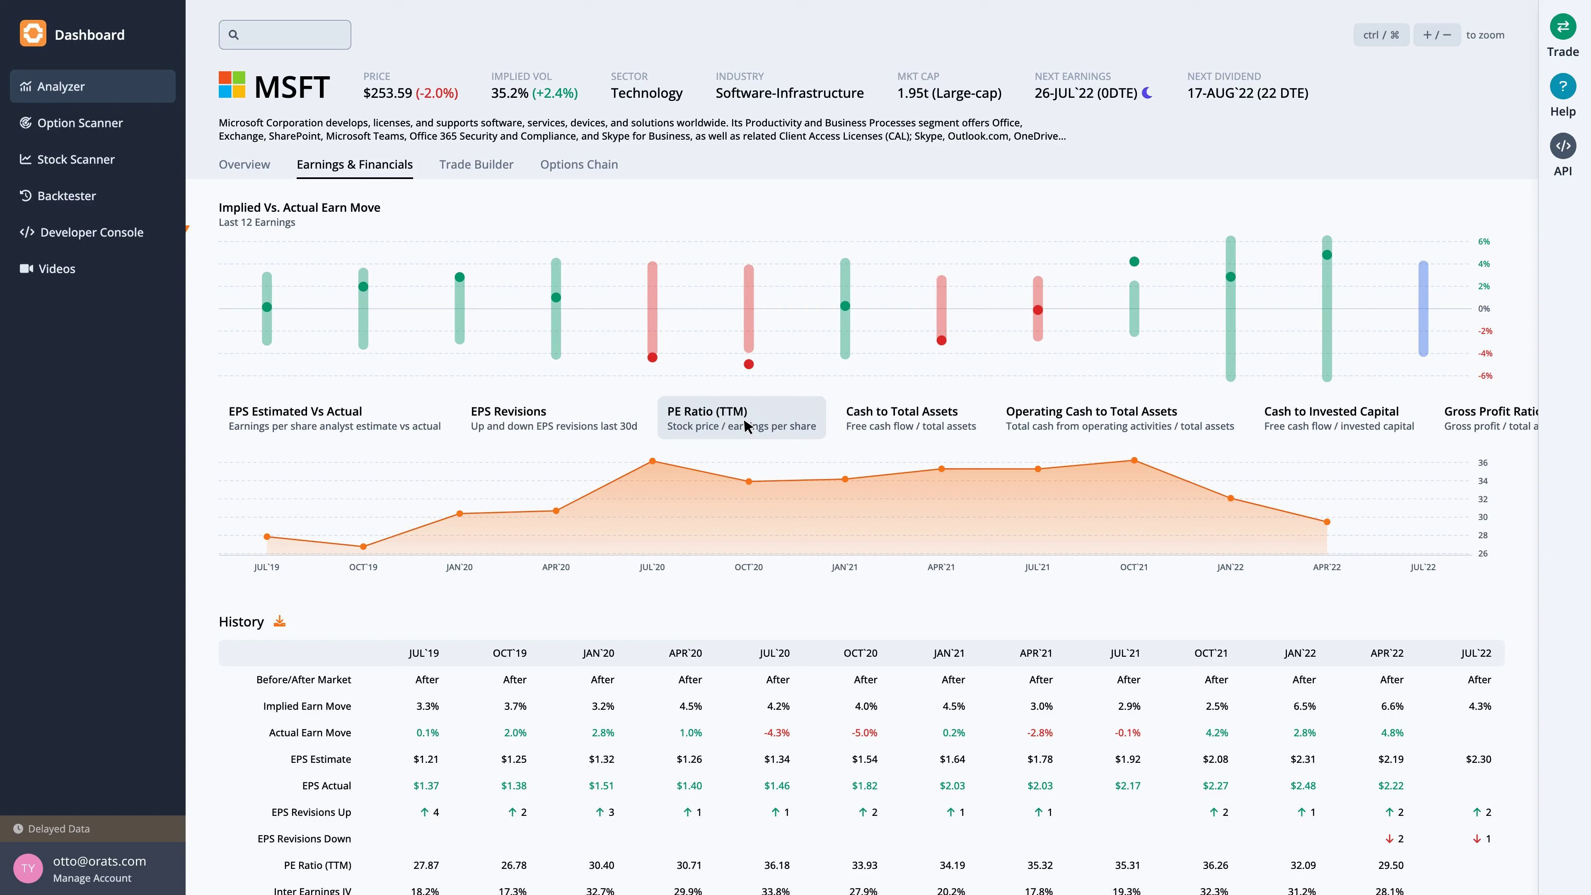
mouse_move(389, 247)
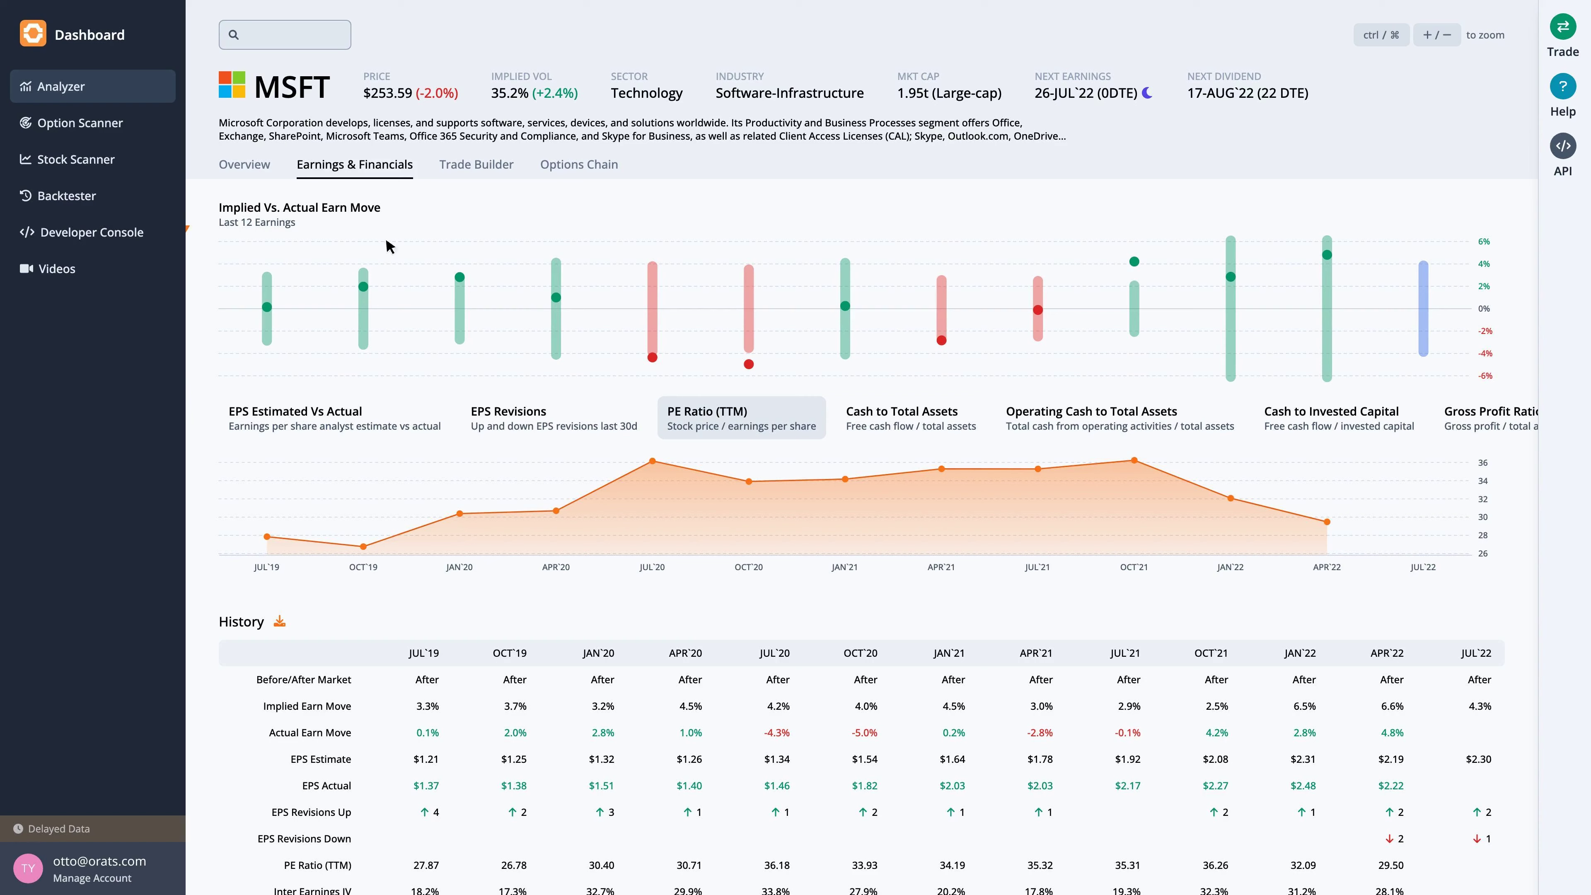
Return to the MSFT Overview with strength index, price chart and news.
click(244, 164)
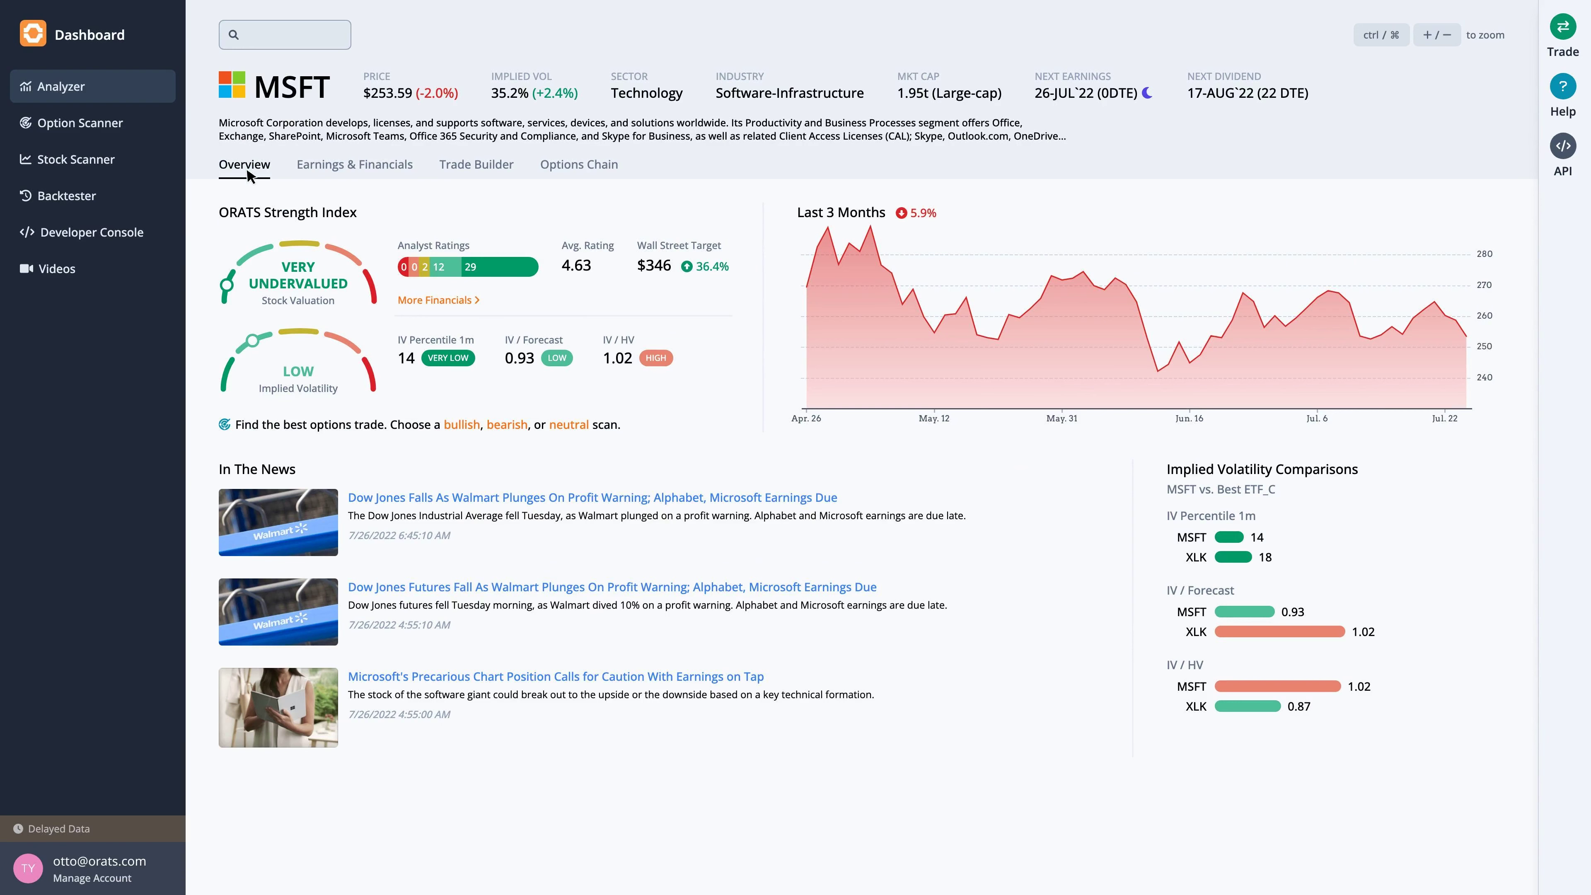
mouse_move(570, 424)
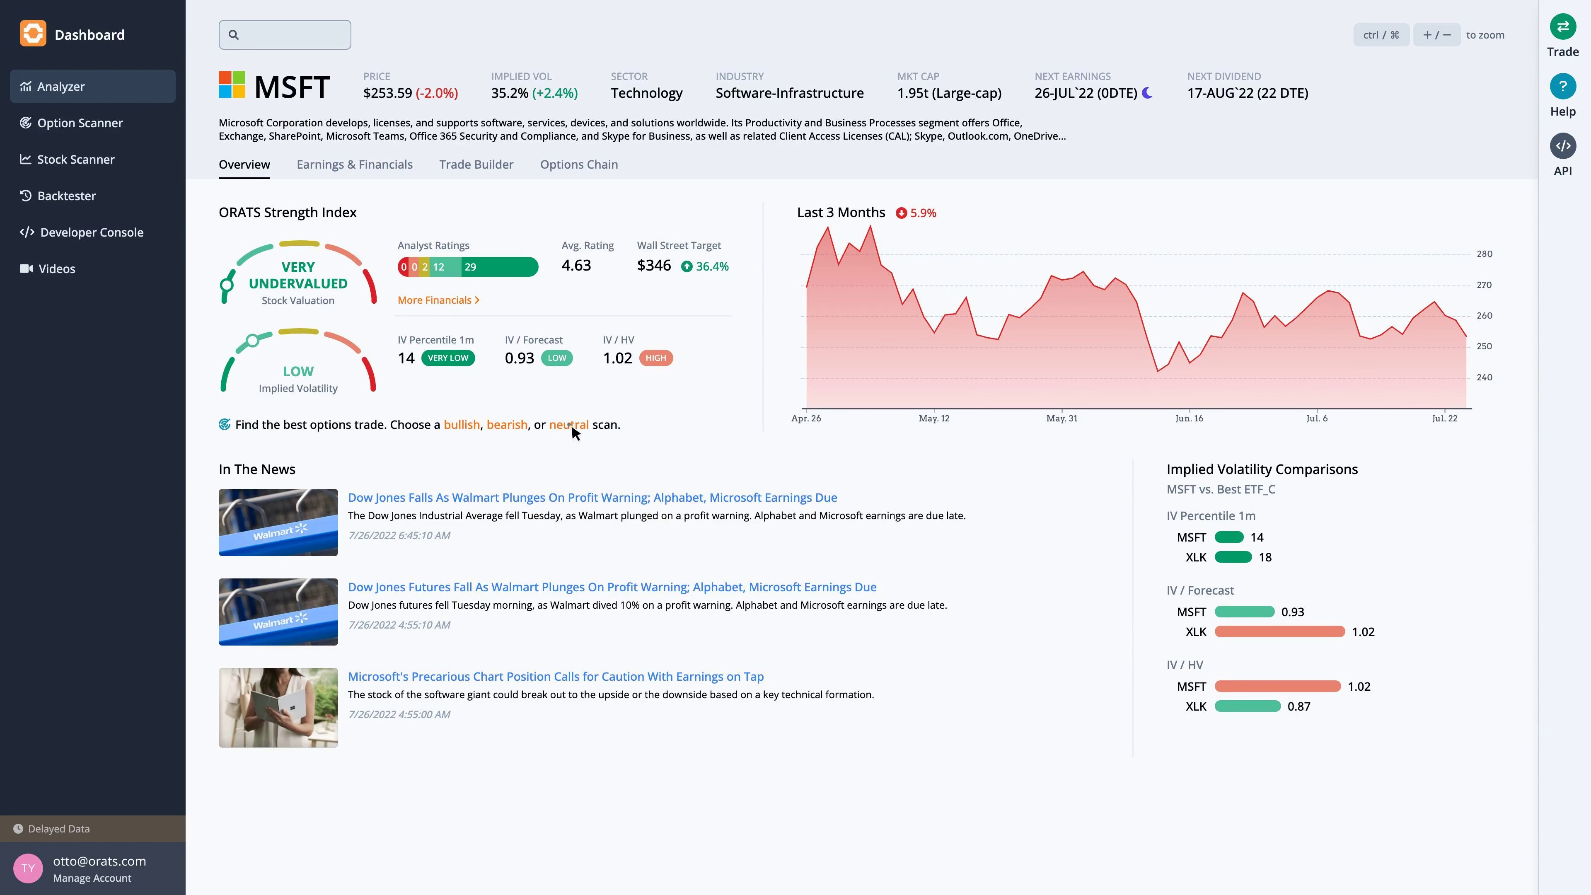
Run a neutral MSFT option scan and filter S% to between -3 and 3.
click(80, 123)
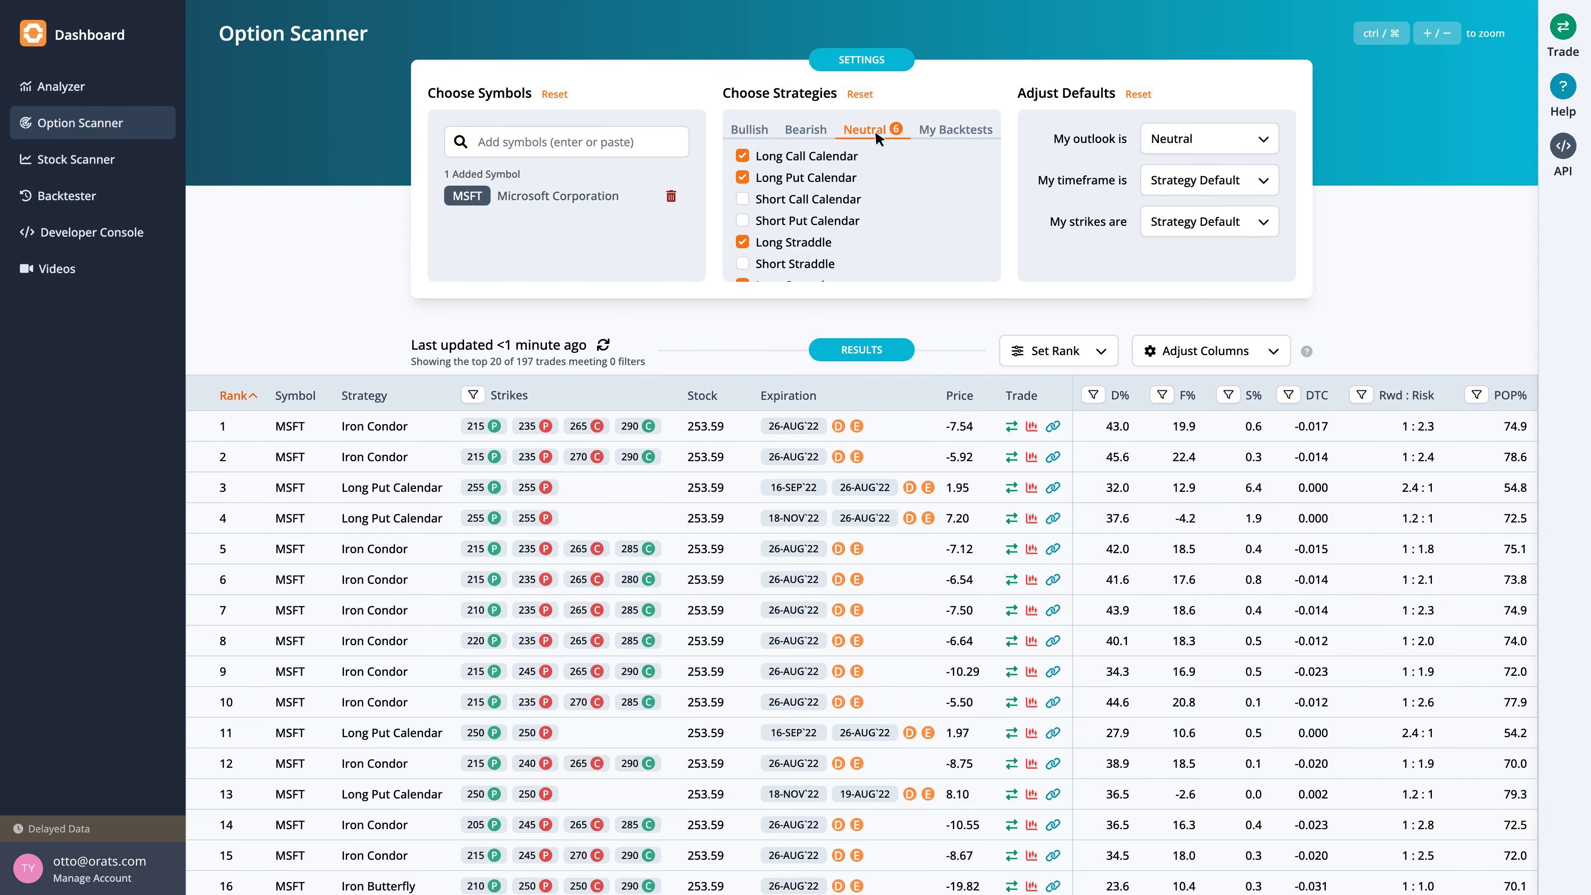
mouse_move(1228, 396)
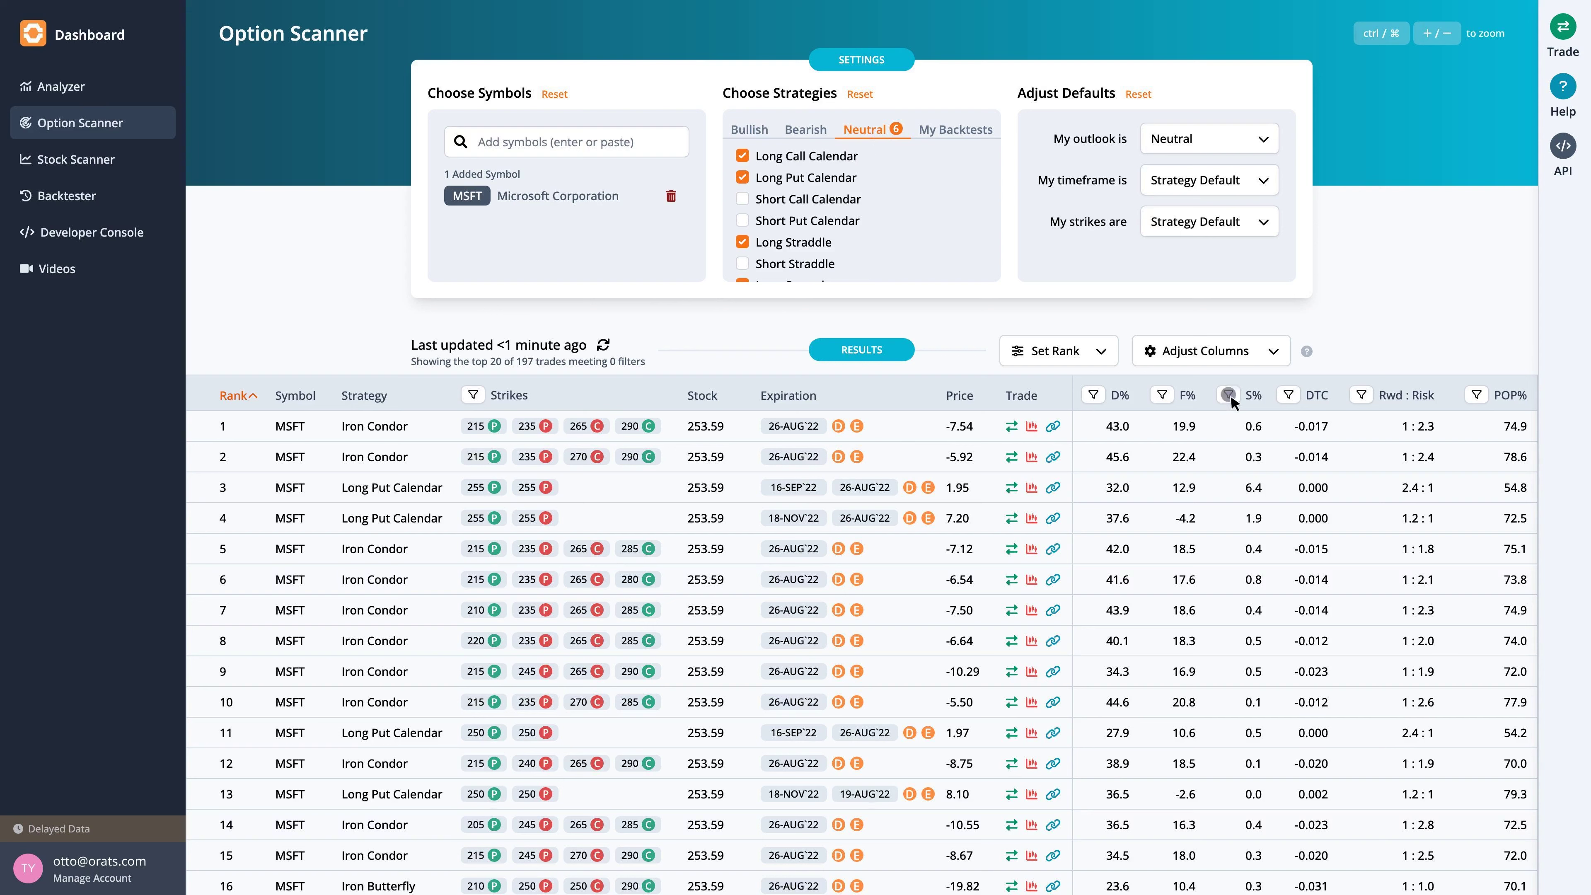
click(1226, 394)
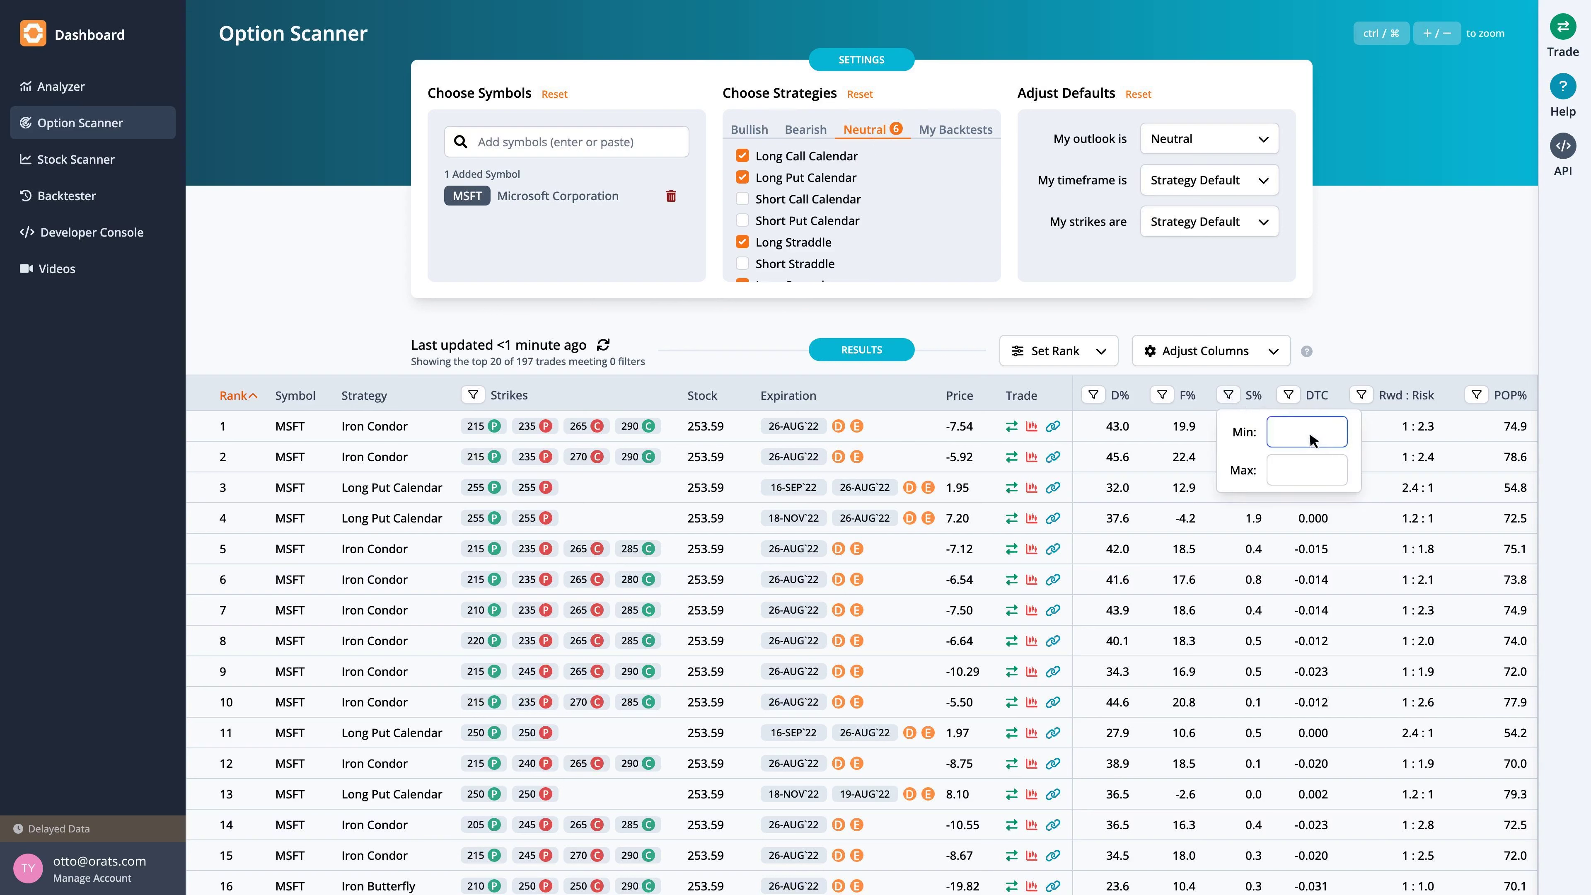
text(-3)
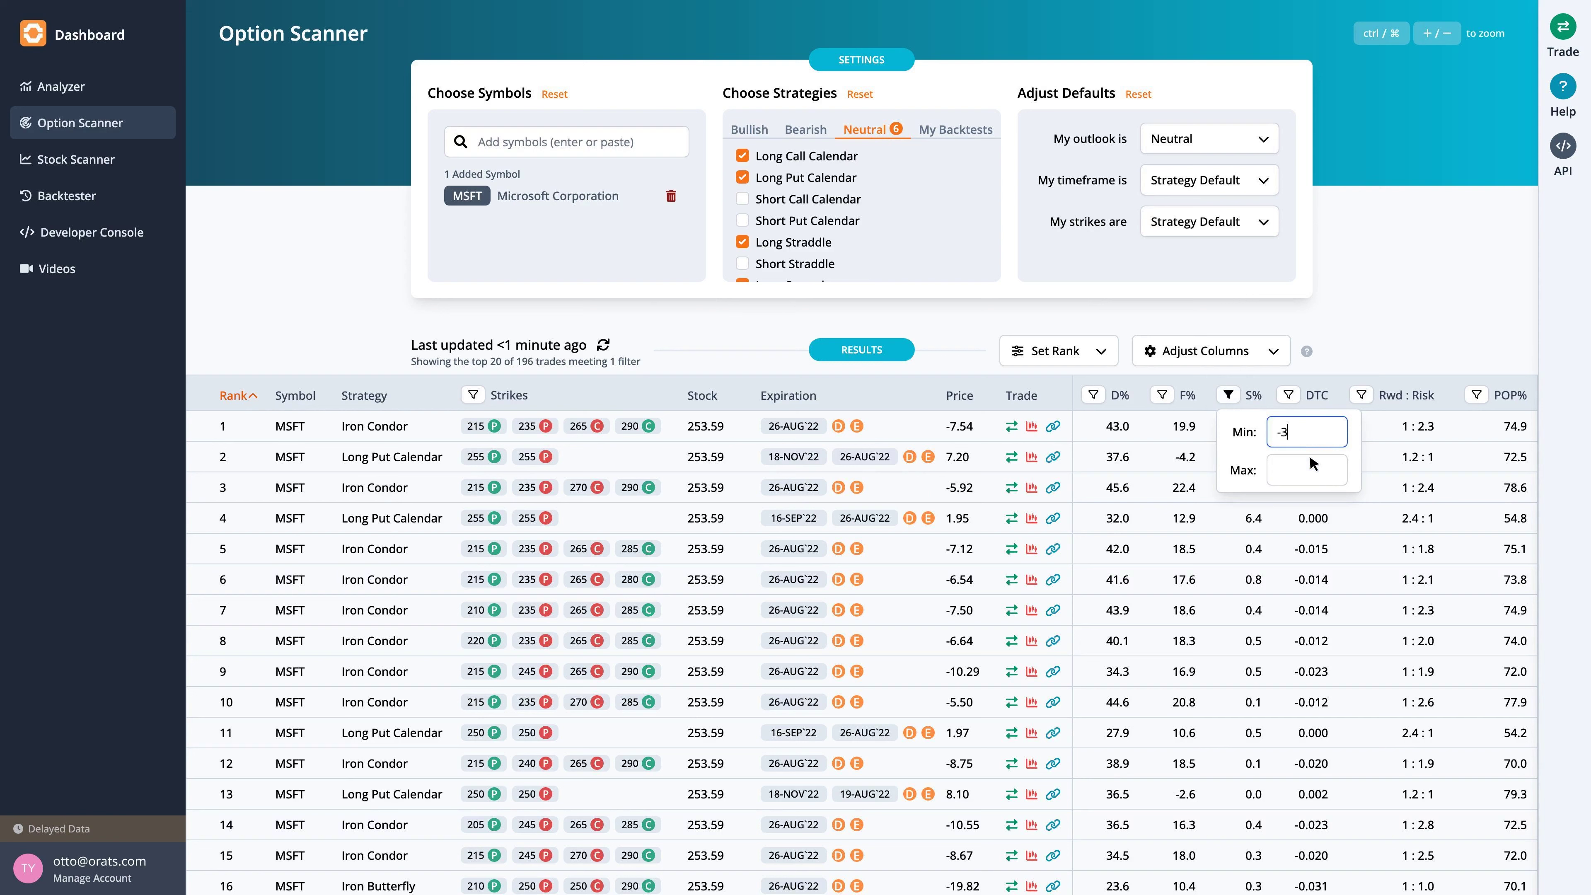
text(3)
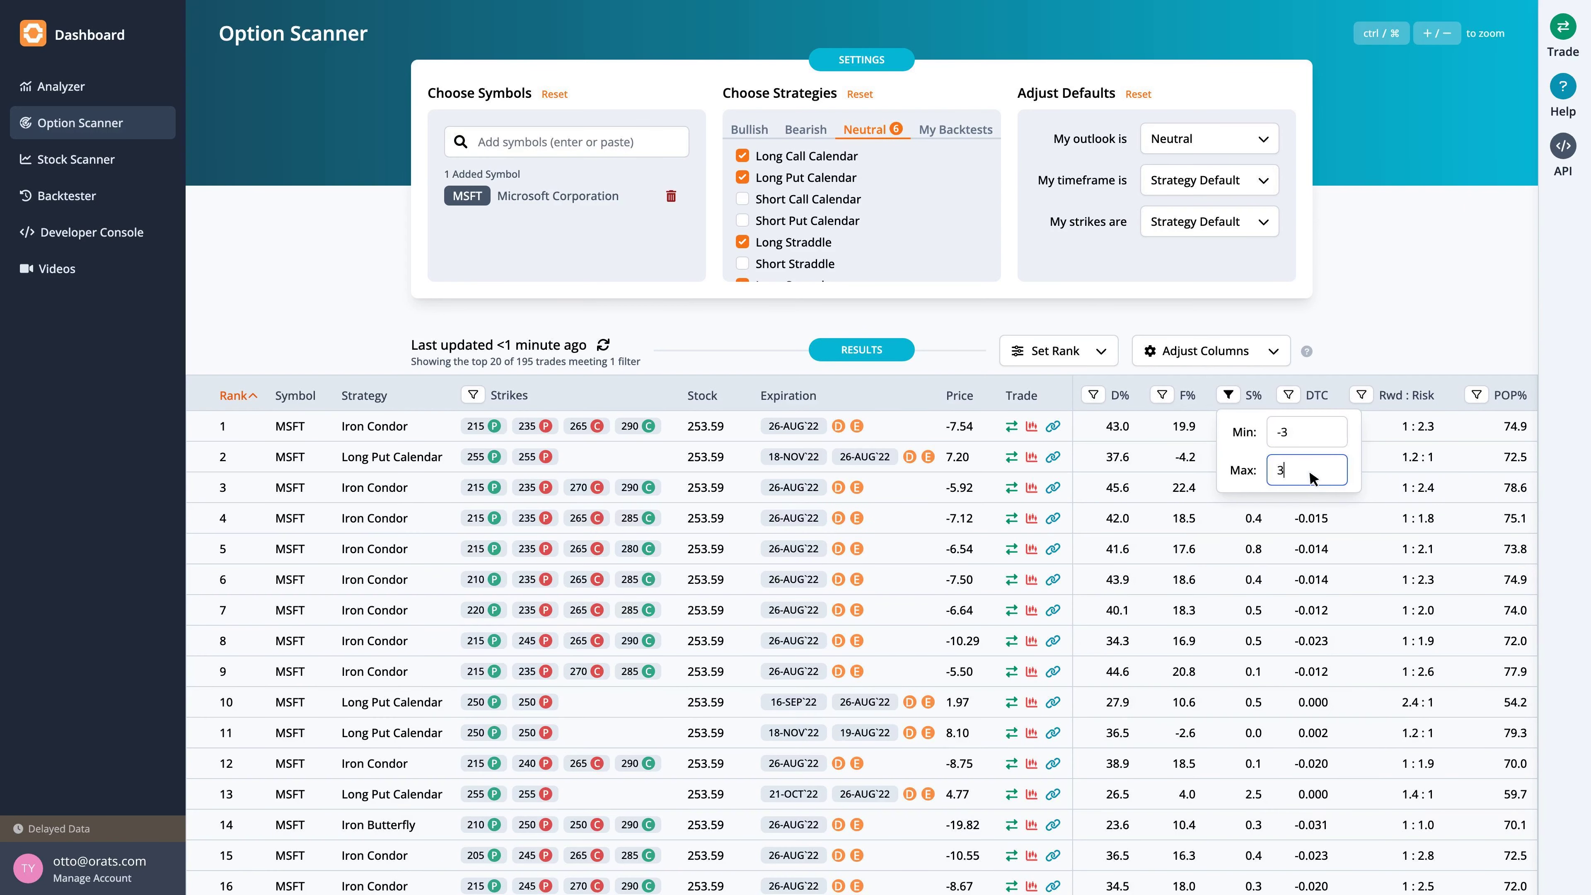
click(1229, 394)
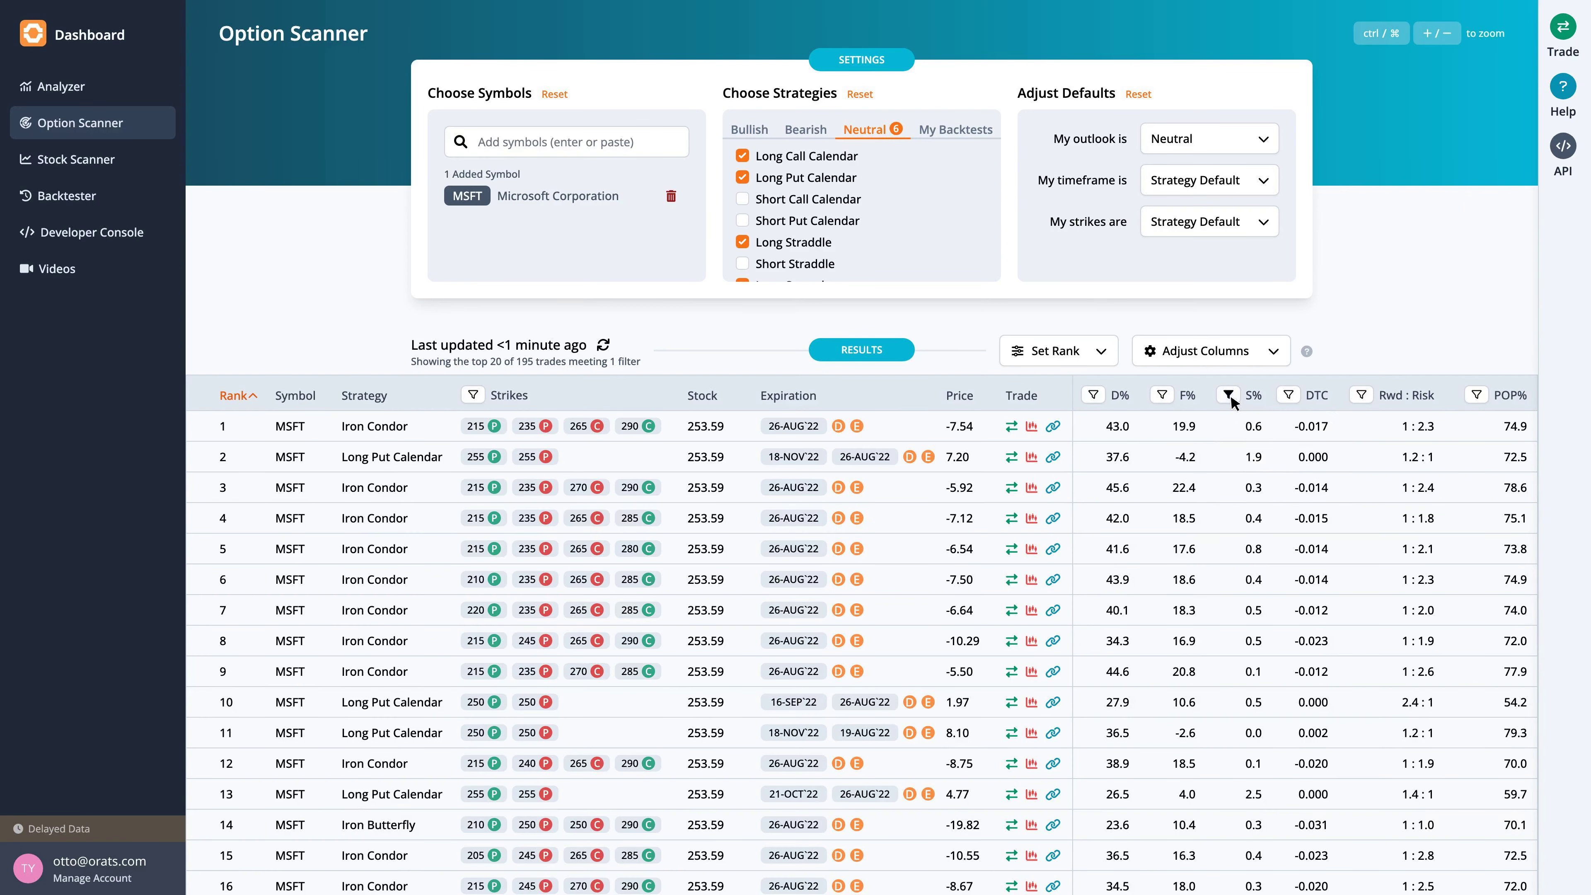
mouse_move(399, 388)
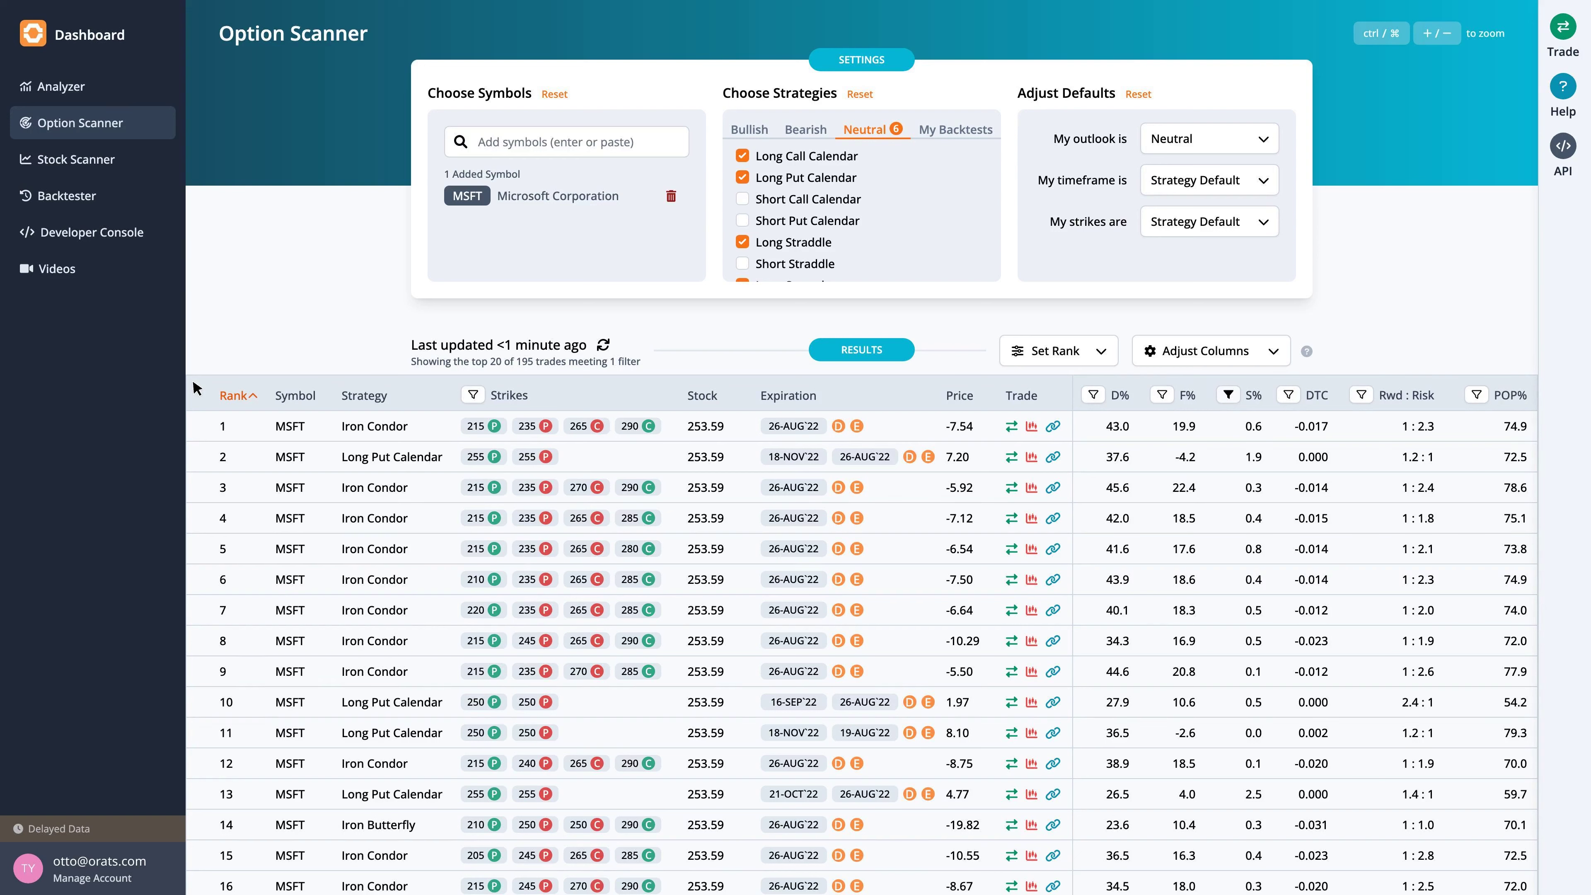
mouse_move(1017, 435)
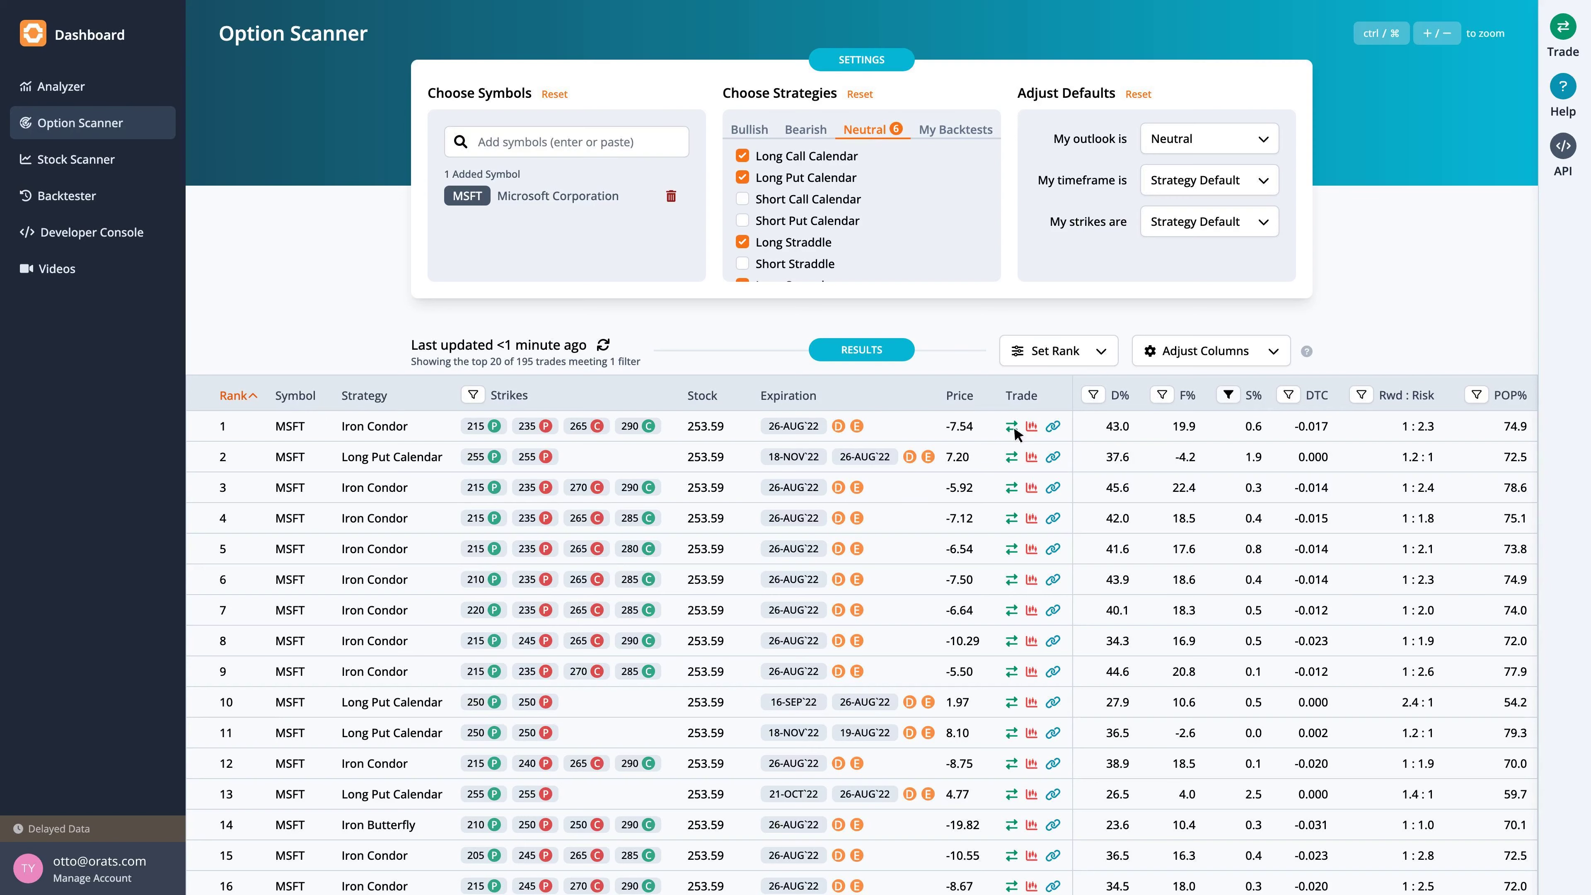
Load the rank 1 MSFT iron condor (215/235/265/290, 26-AUG'22) into the trade panel.
click(1053, 425)
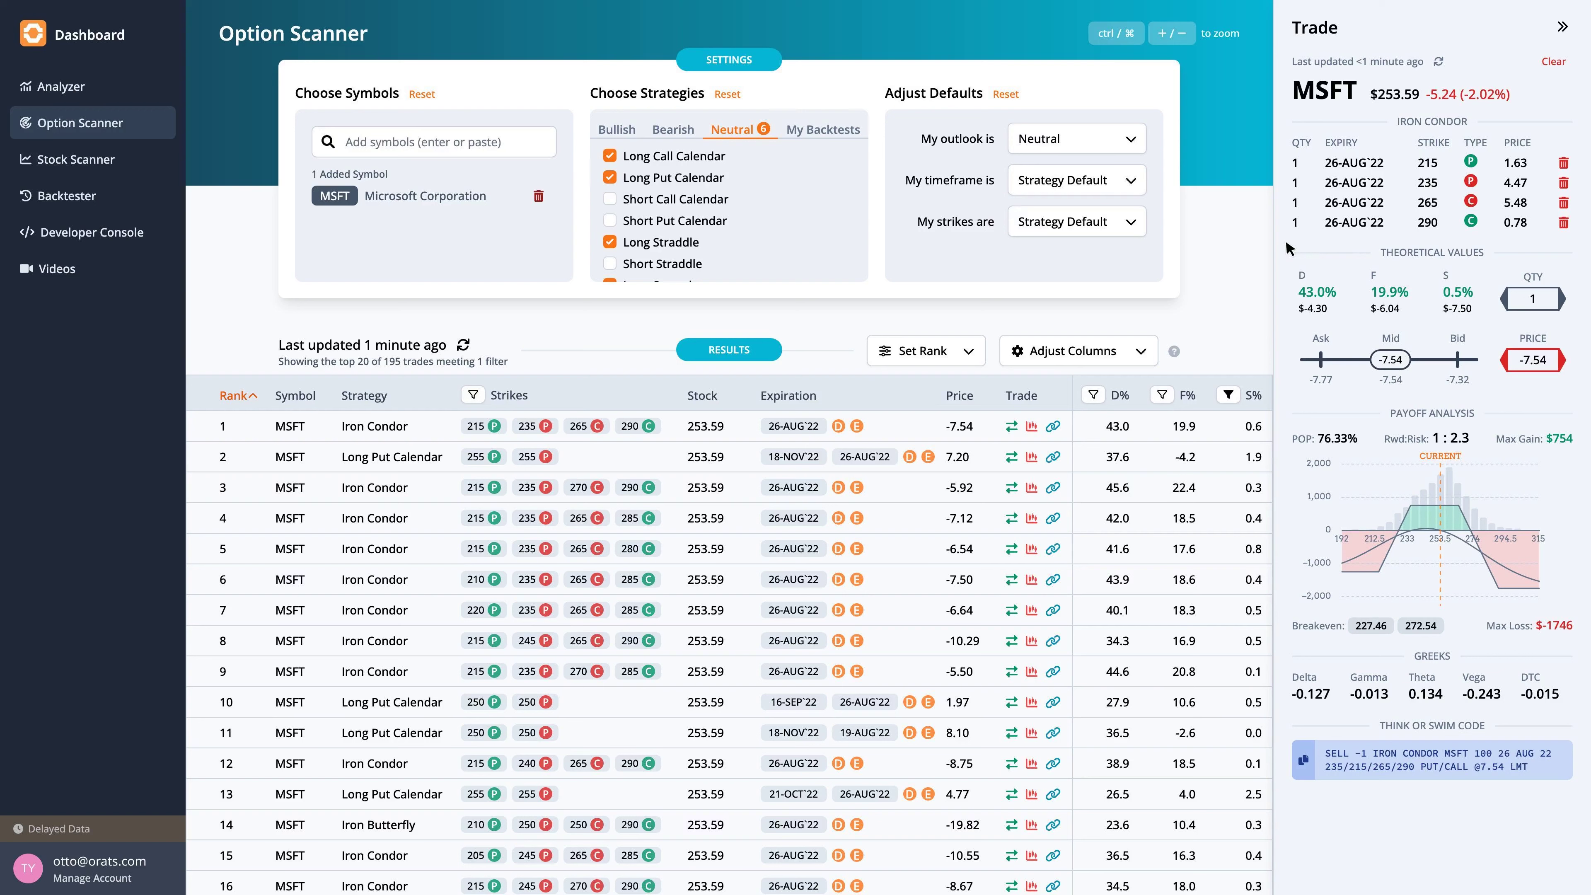
mouse_move(1288, 409)
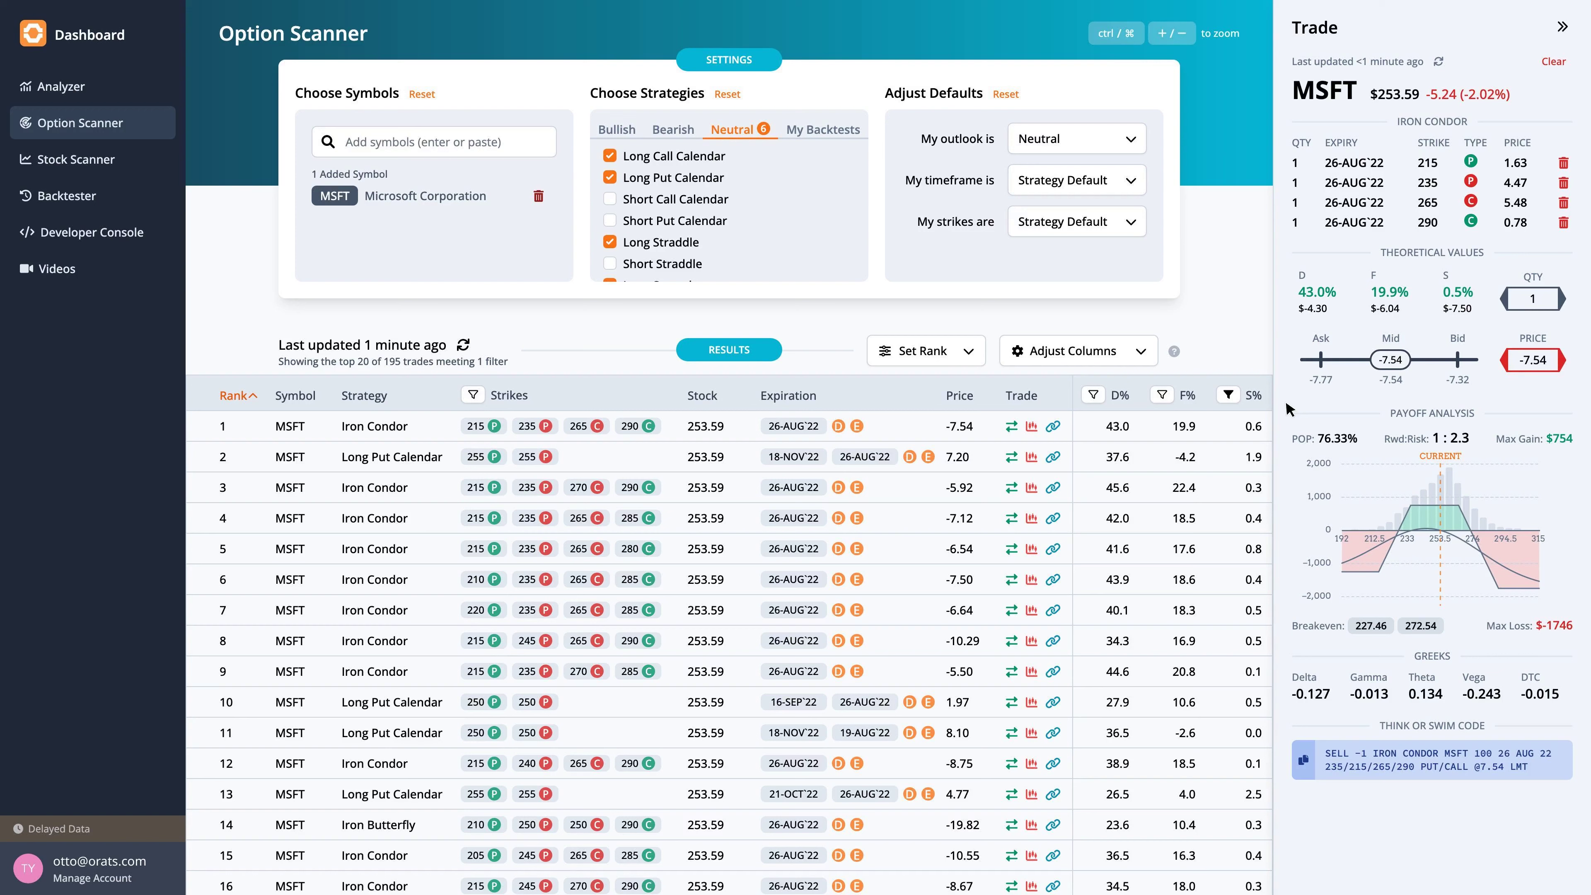
mouse_move(1289, 438)
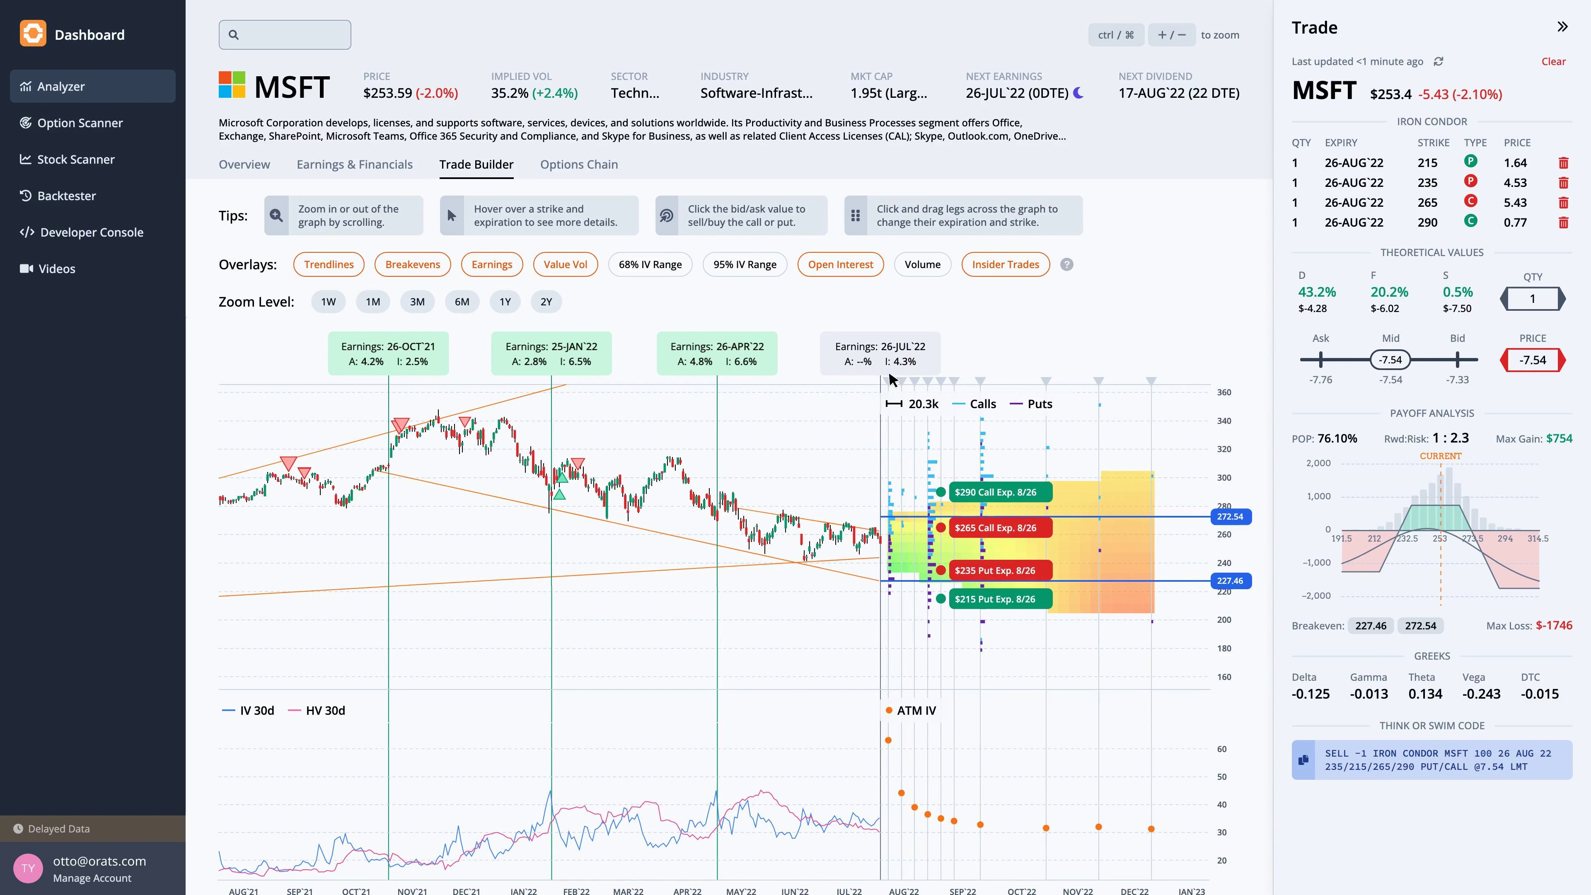
mouse_move(830, 339)
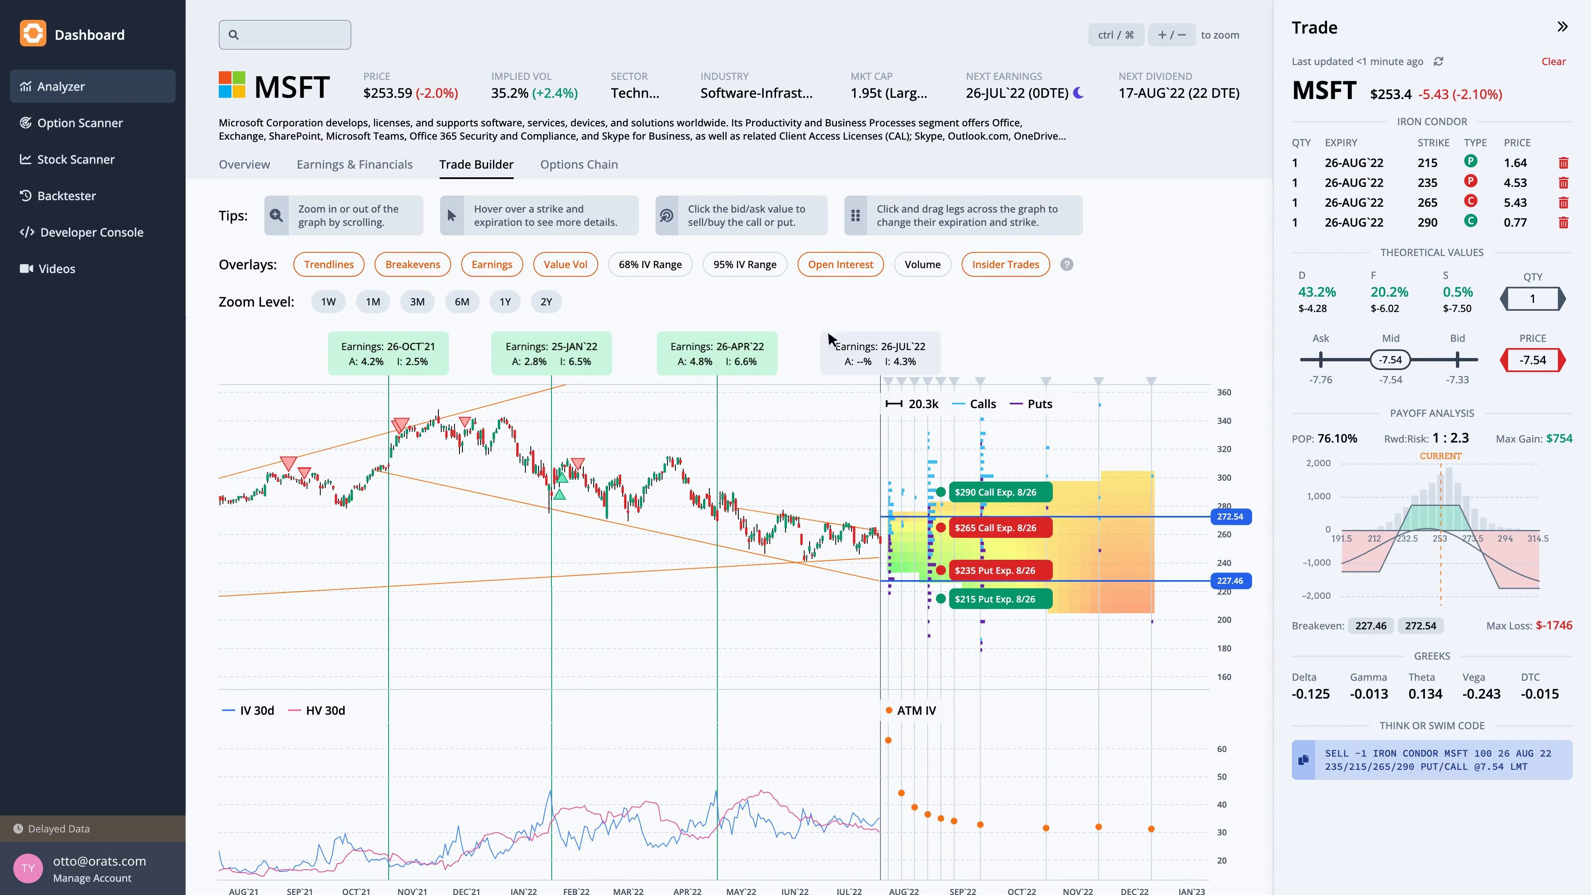
Show the iron condor's four legs on the MSFT Trade Builder chart.
click(578, 164)
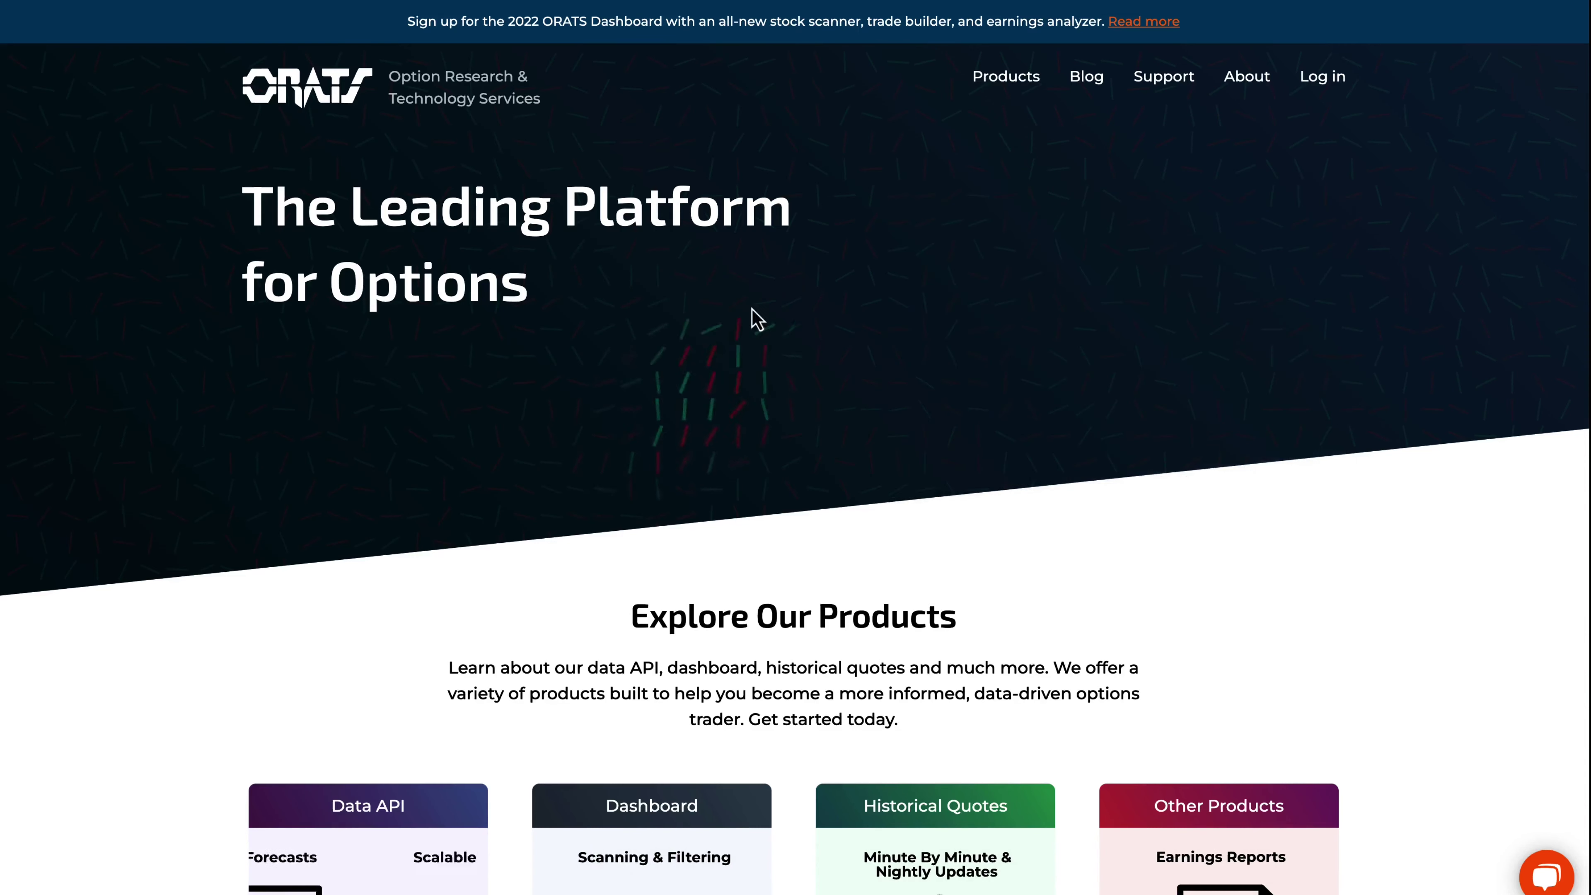
Go to the Dashboard product page from the ORATS website's Products menu.
click(1005, 77)
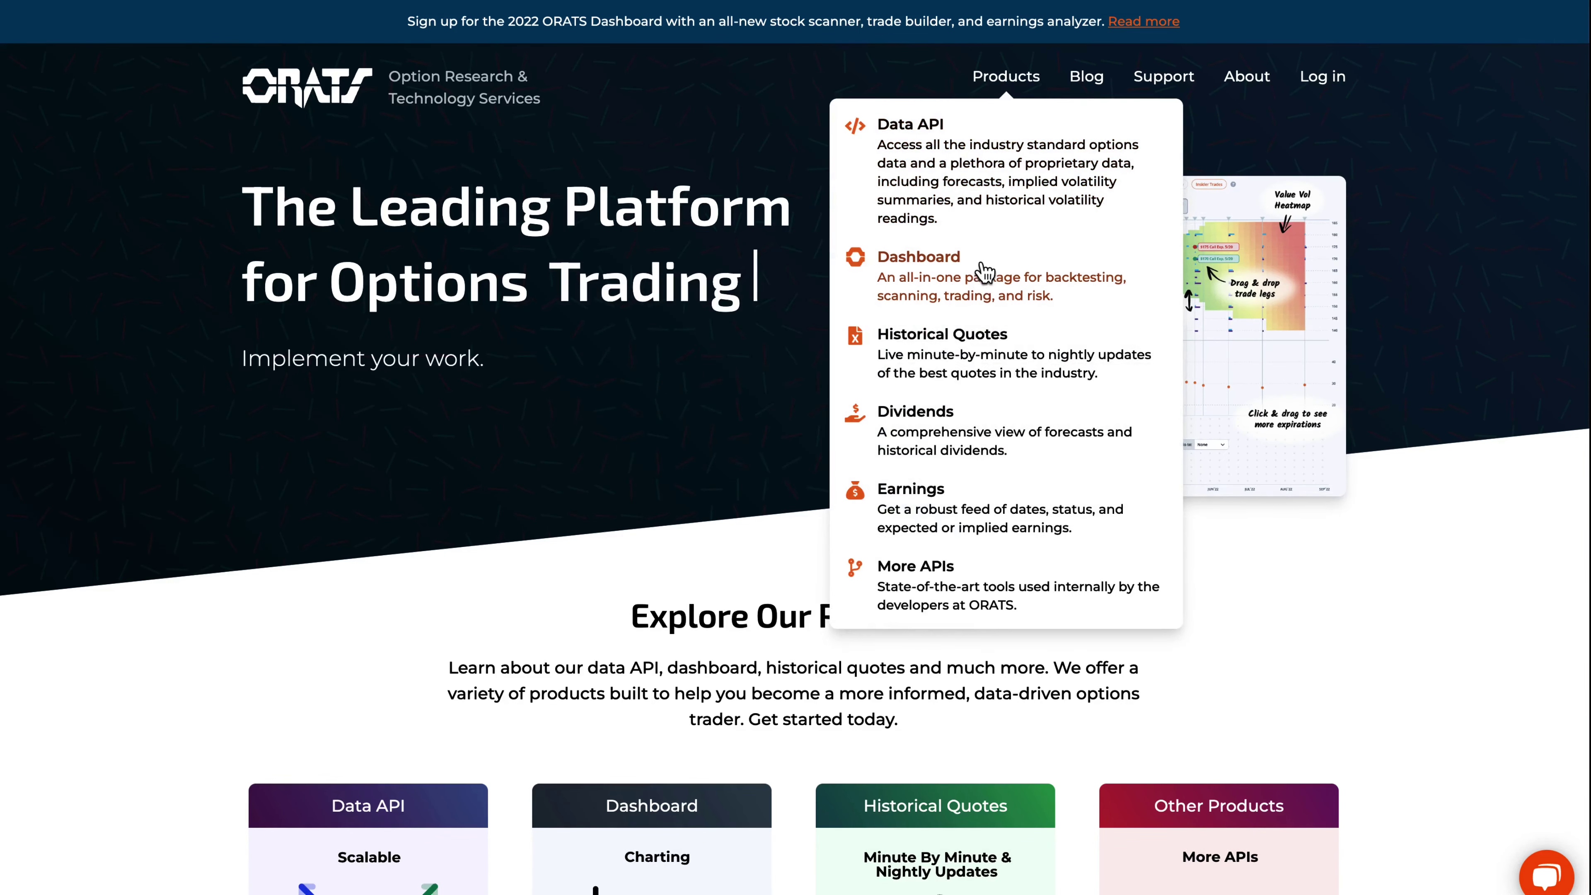
click(918, 257)
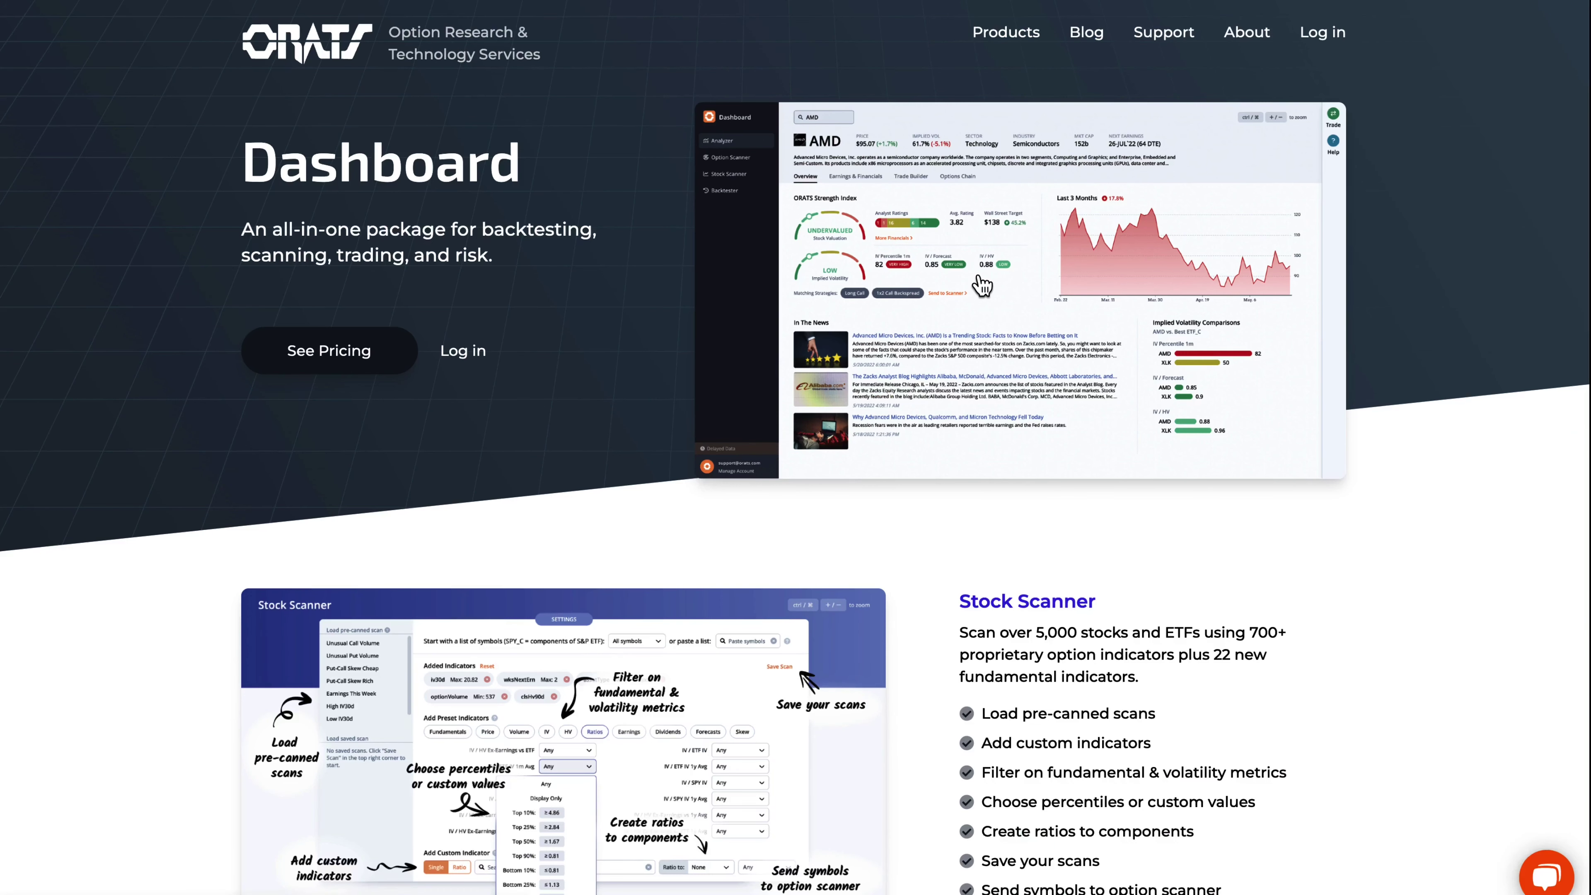